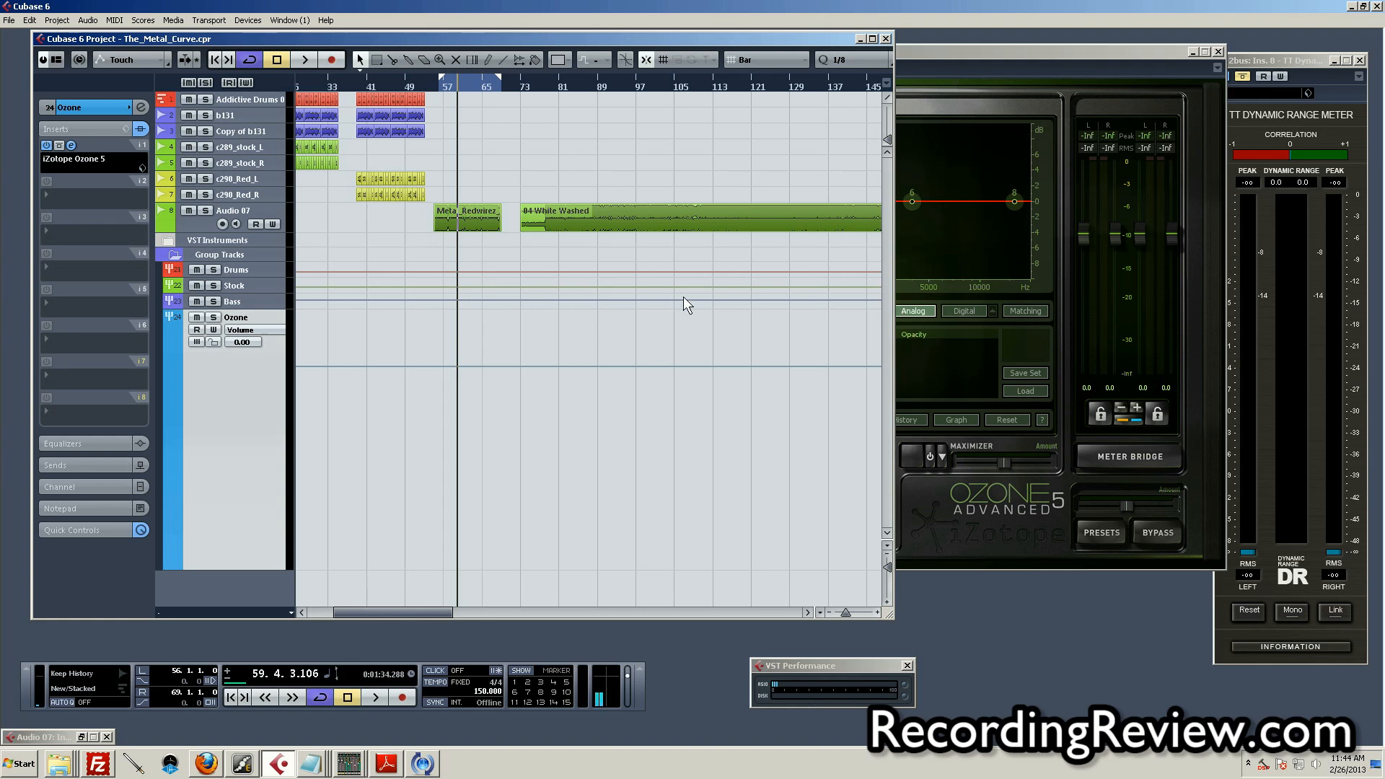
mouse_move(684, 303)
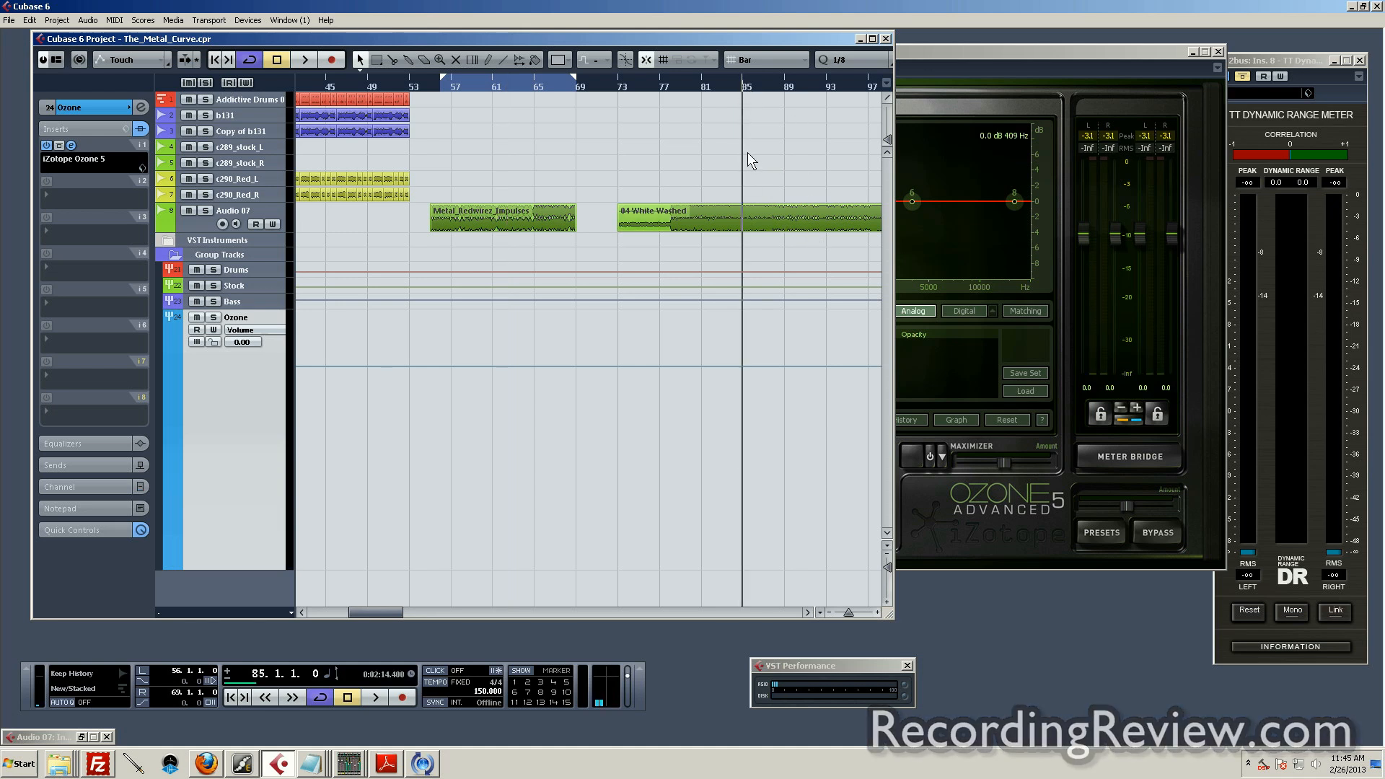
Bring the iZotope Ozone 5 insert editor window to the front over the Cubase project.
left_click(303, 60)
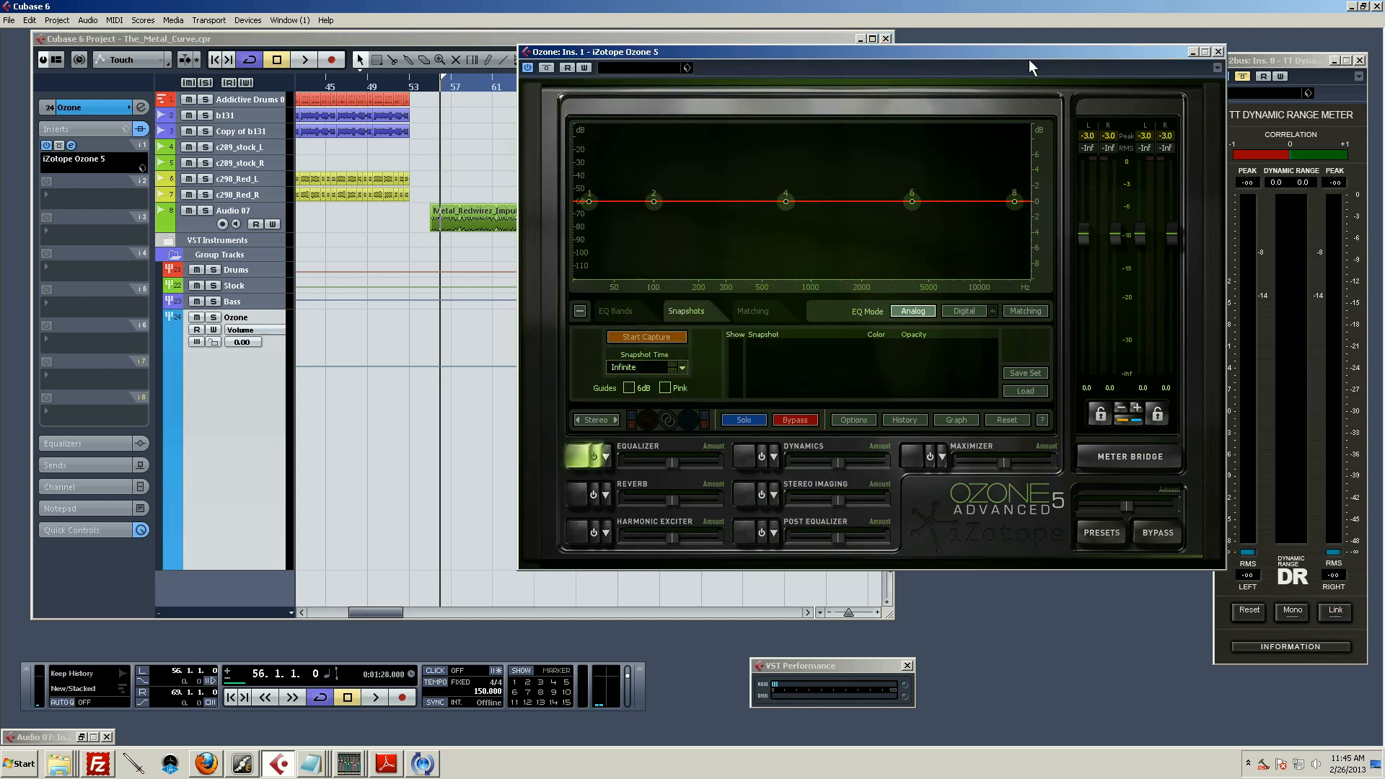
mouse_move(707, 373)
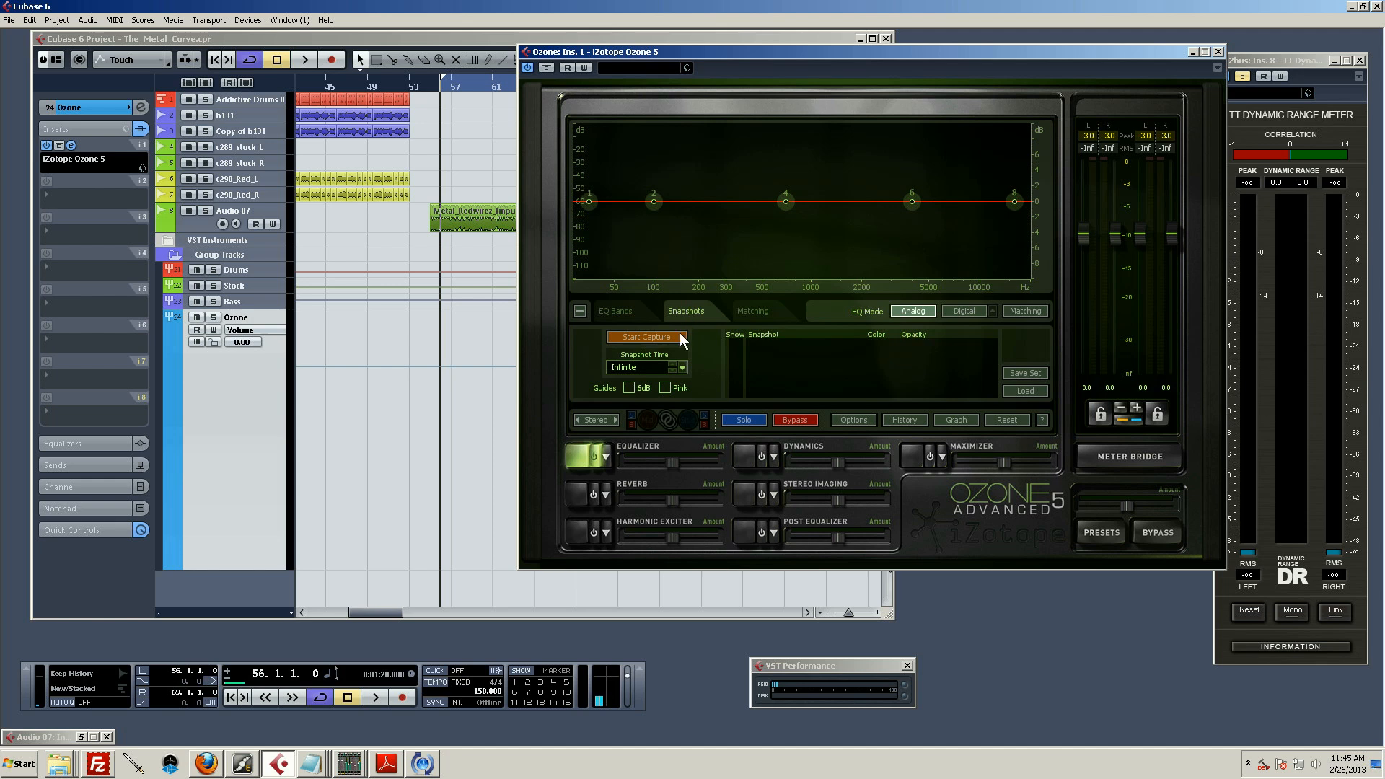
mouse_move(616, 459)
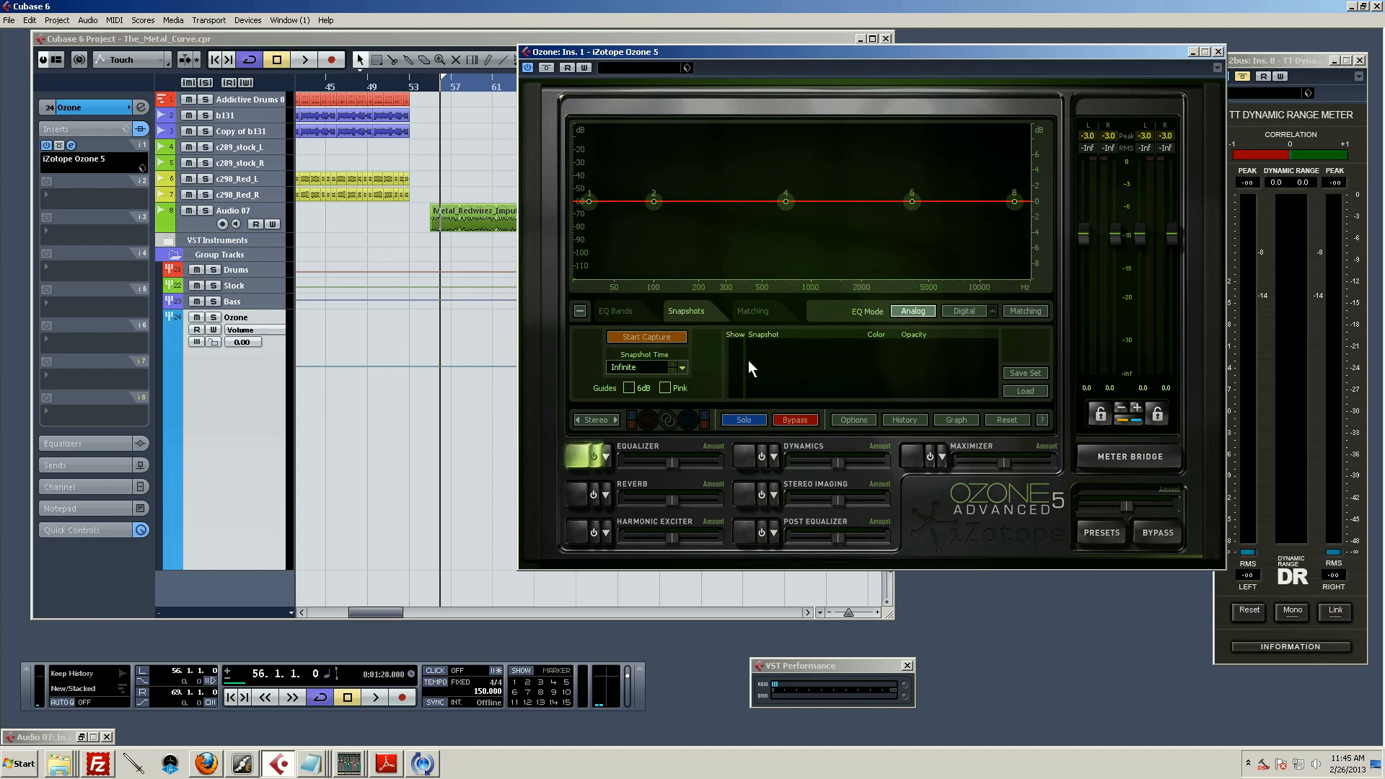
mouse_move(704, 354)
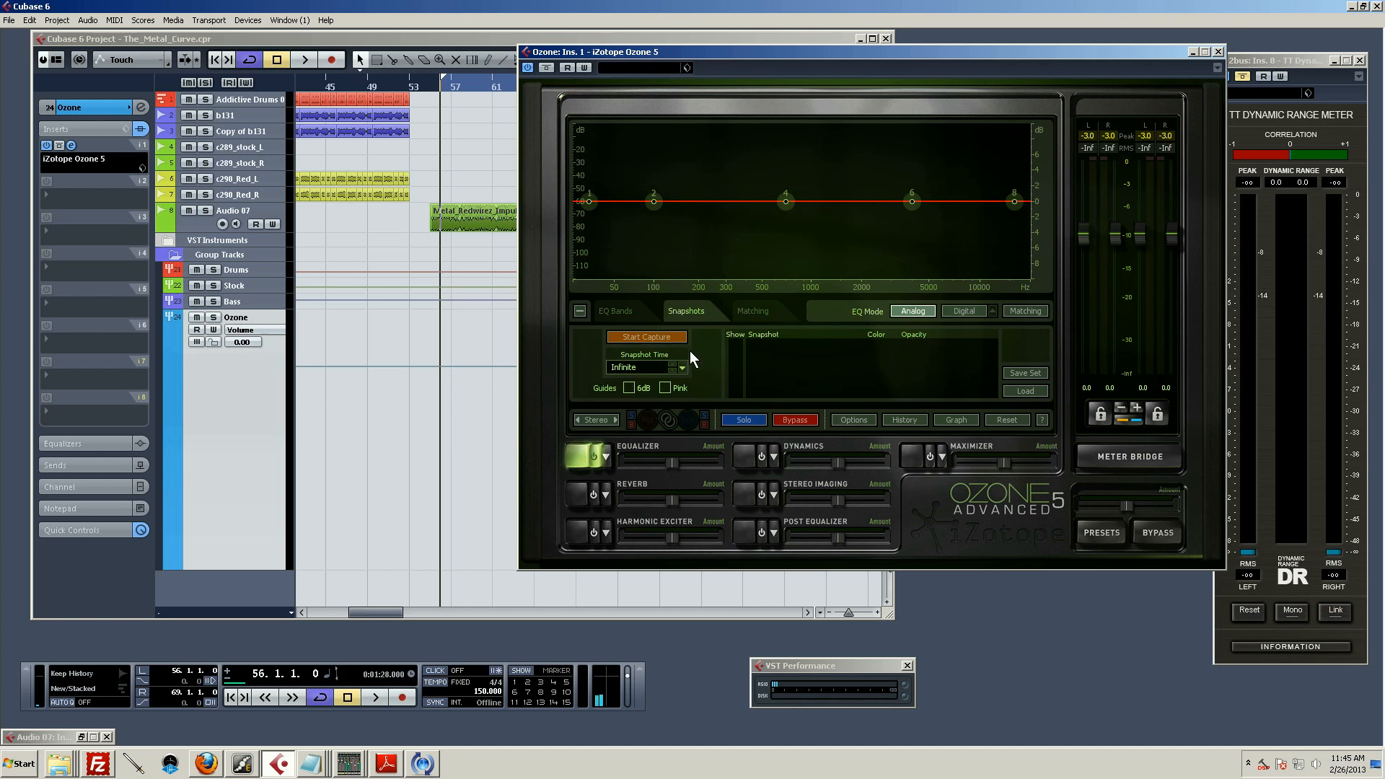
mouse_move(695, 358)
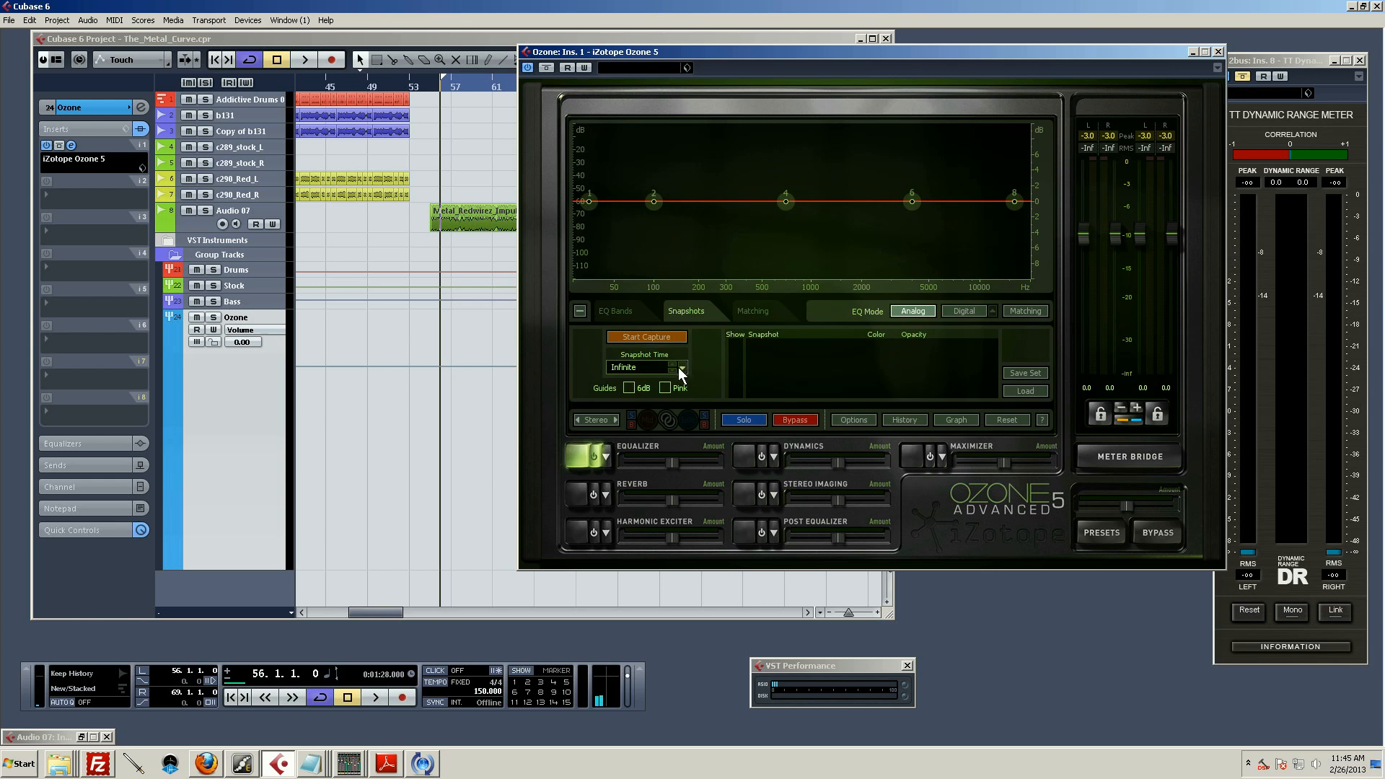
left_click(680, 369)
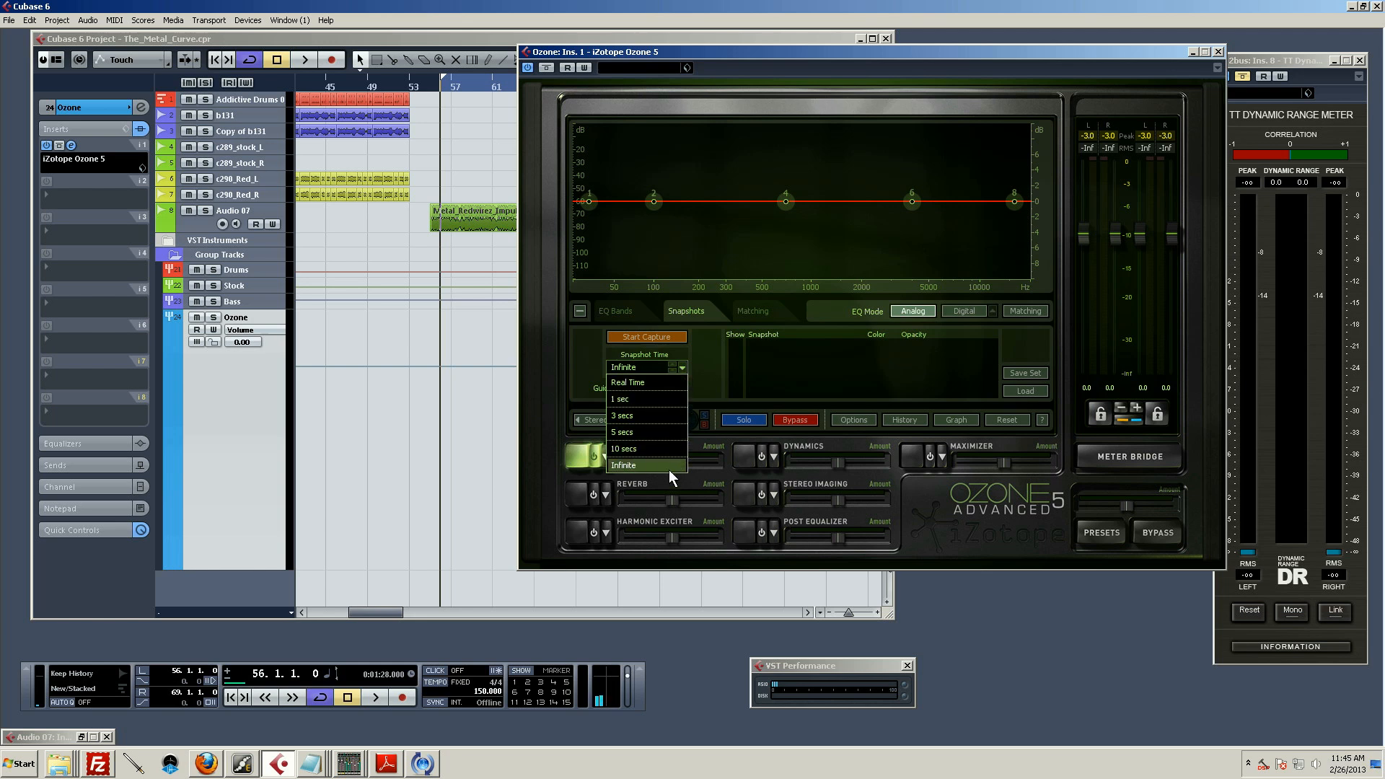
left_click(623, 465)
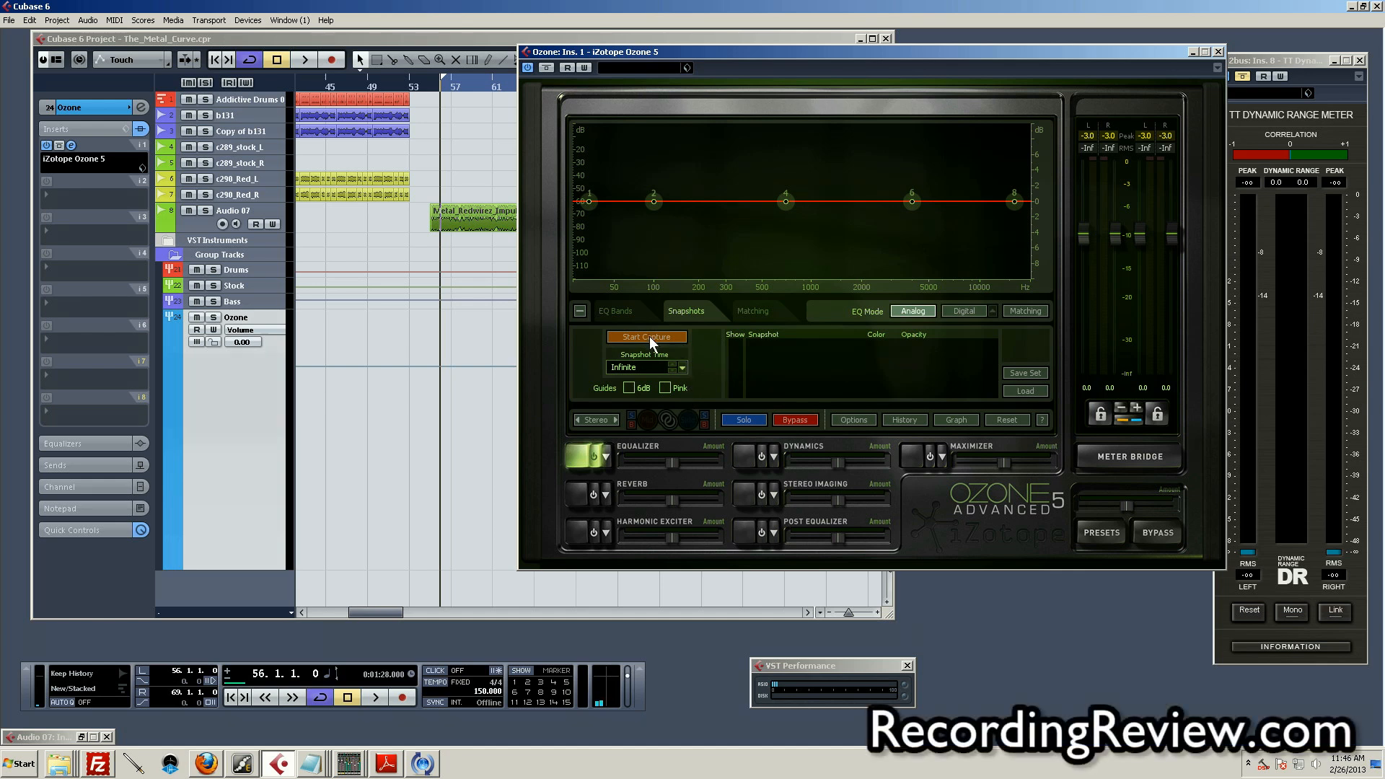
mouse_move(646, 336)
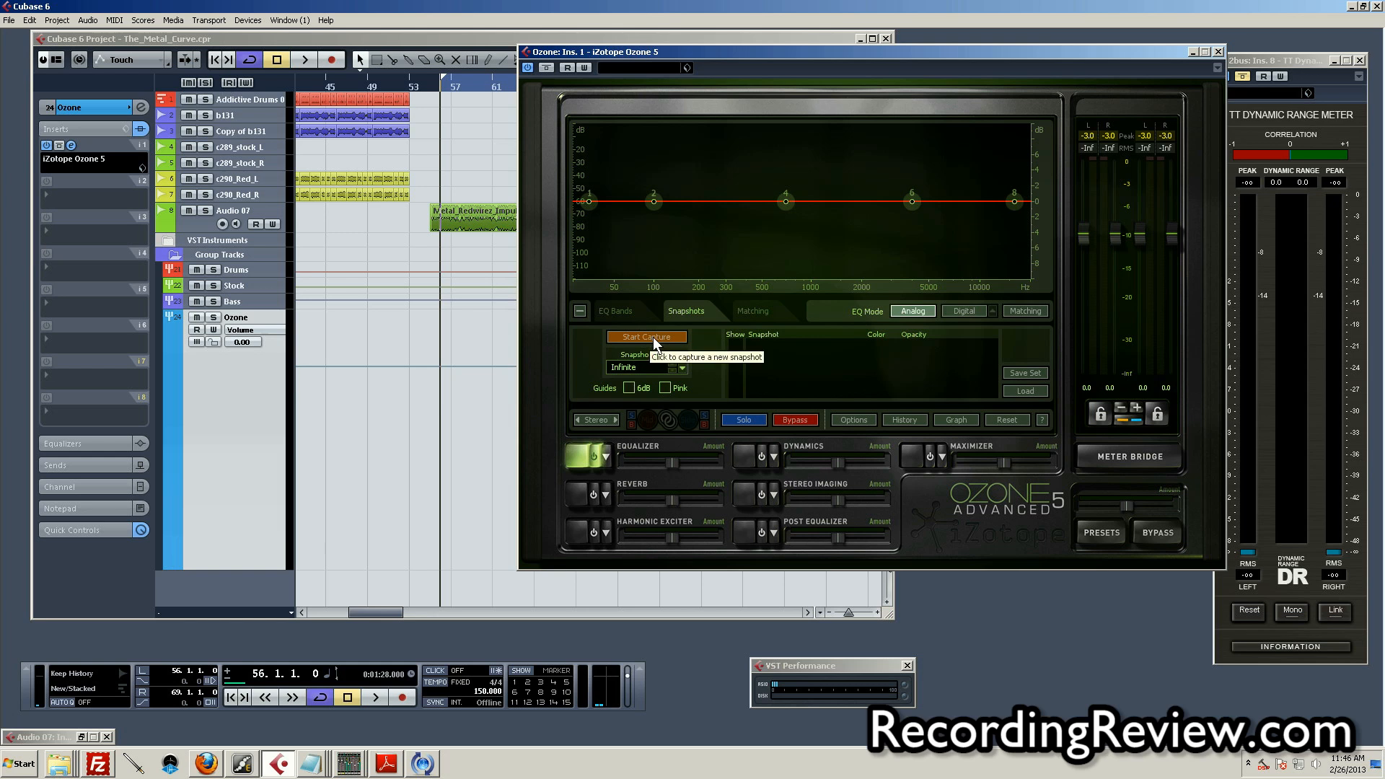
Capture a spectrum snapshot of the mix, rename it 'ruprect' and colour it white.
left_click(647, 336)
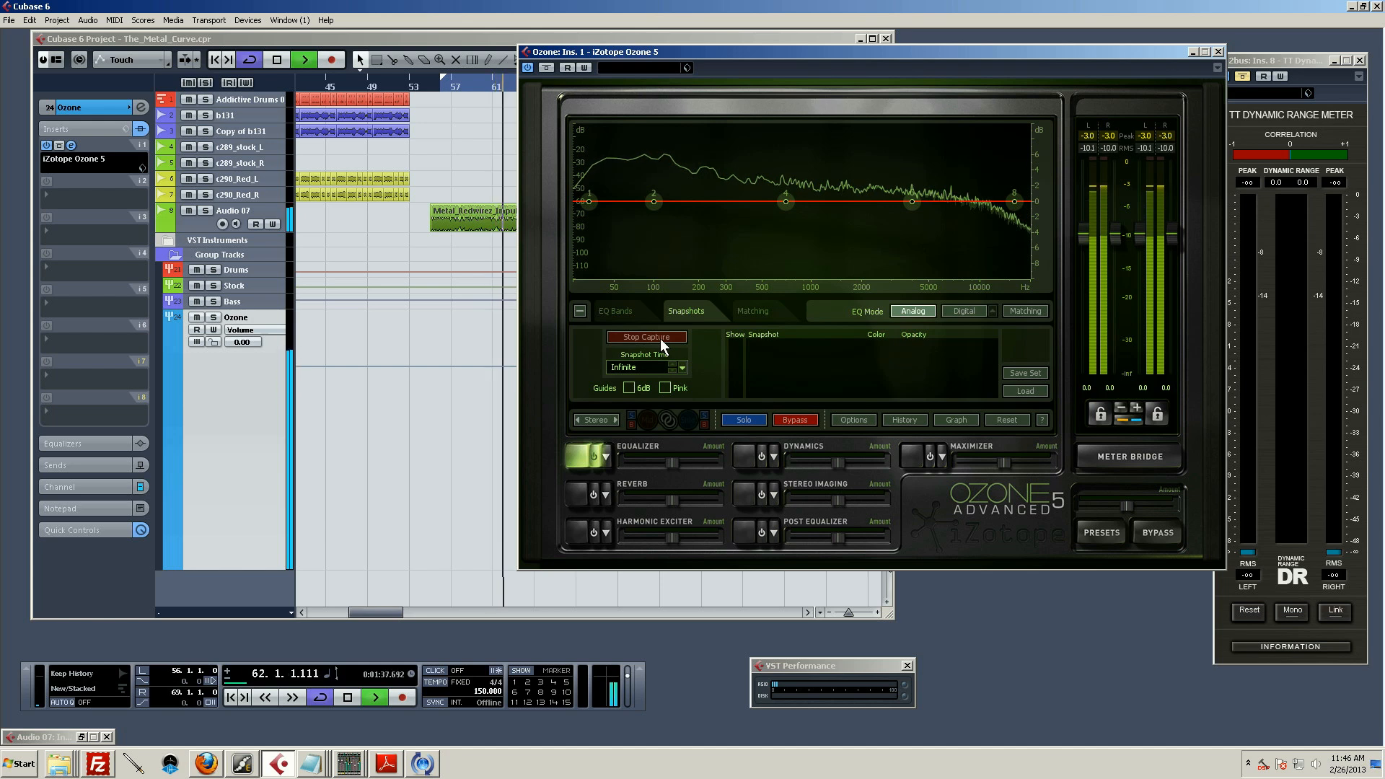
left_click(646, 337)
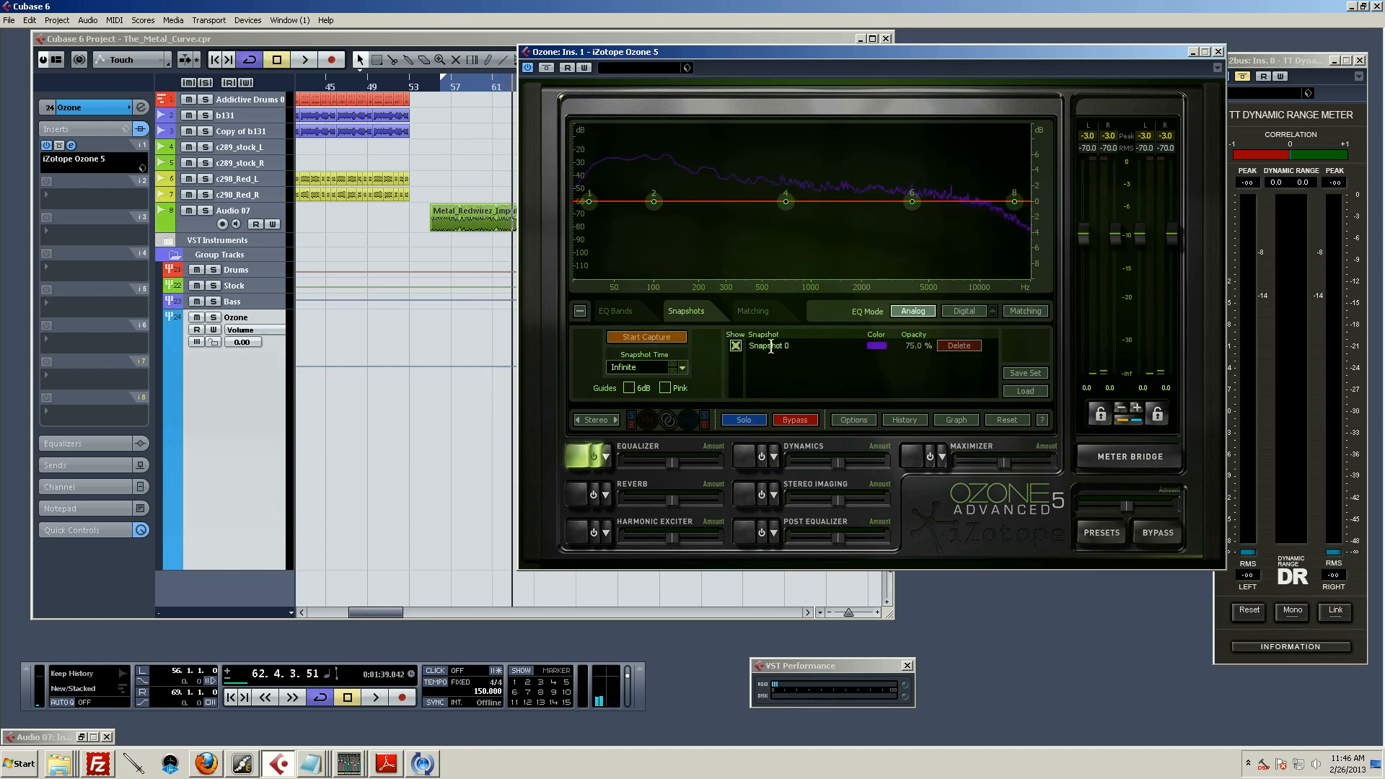
double_click(769, 345)
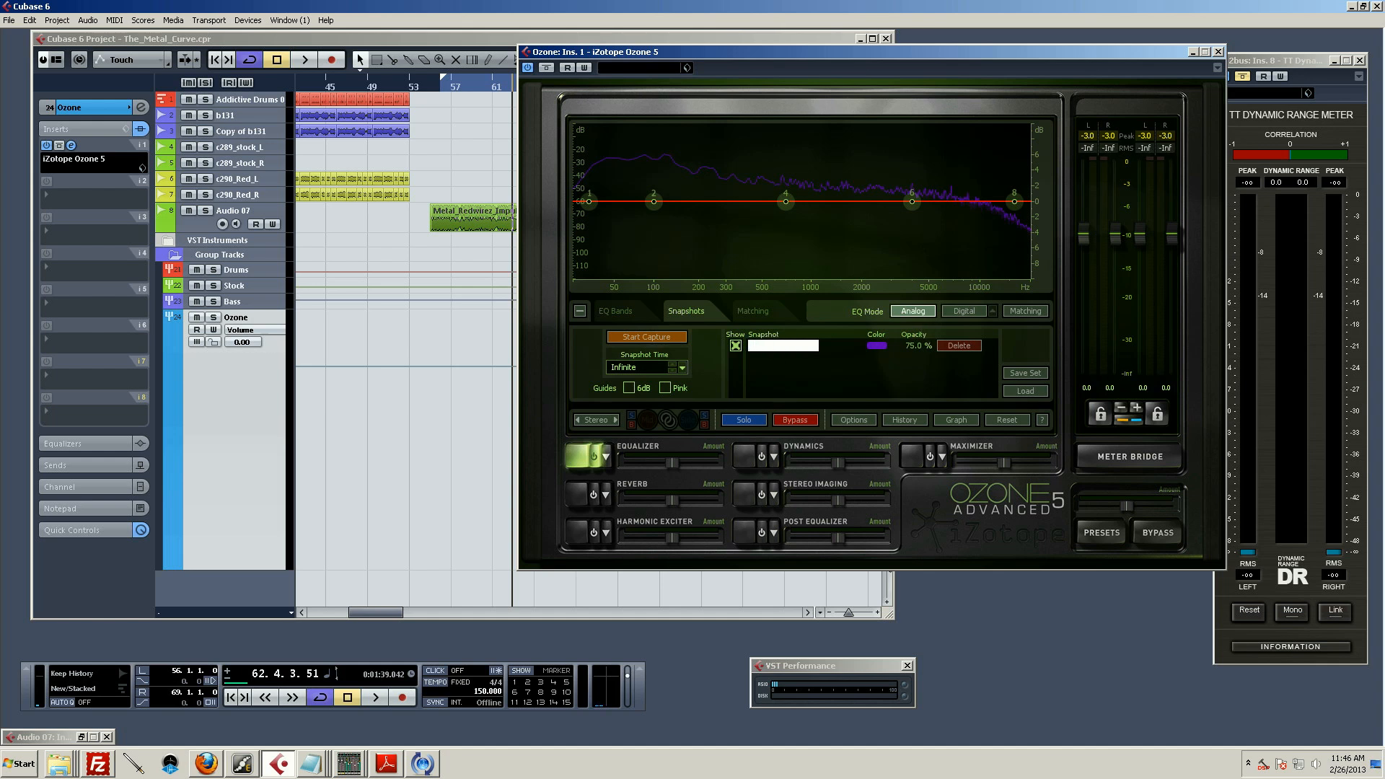
type("ruprect")
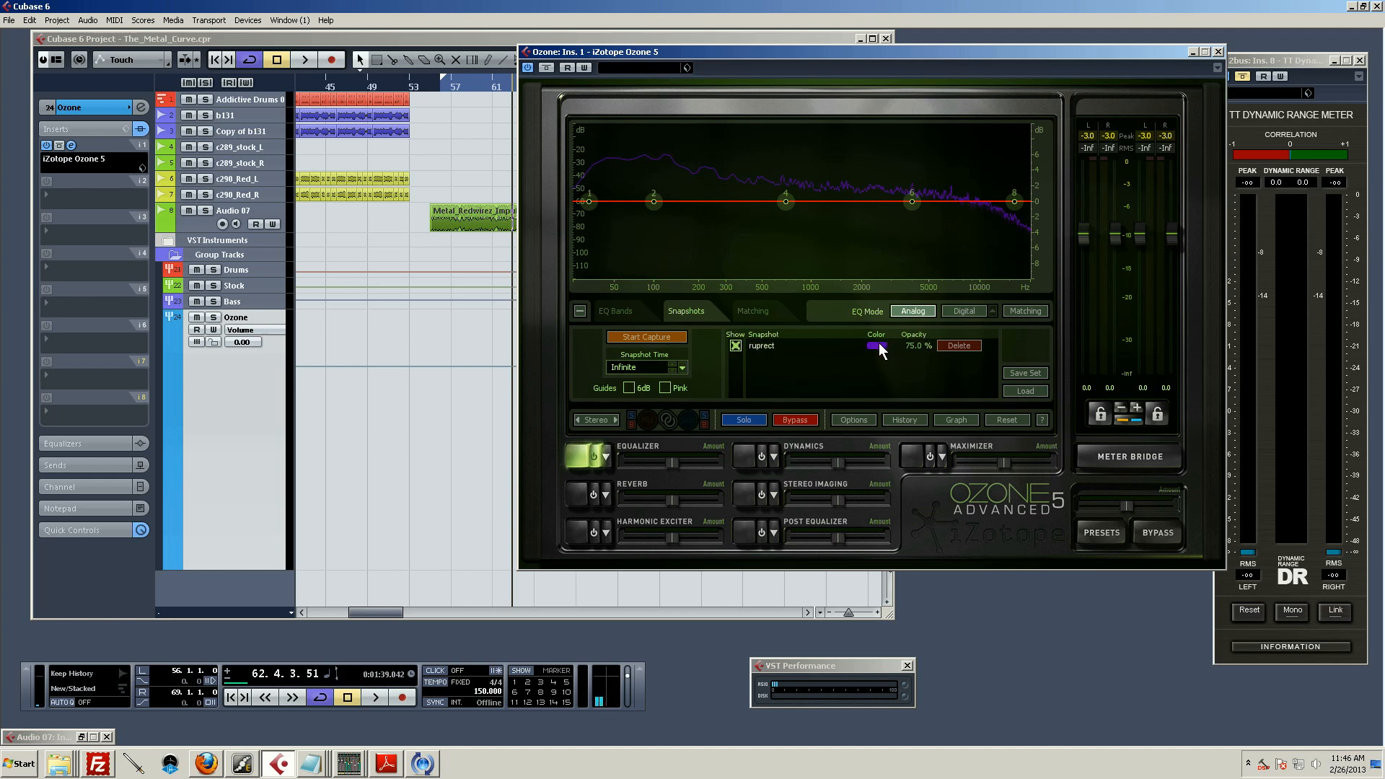
left_click(878, 345)
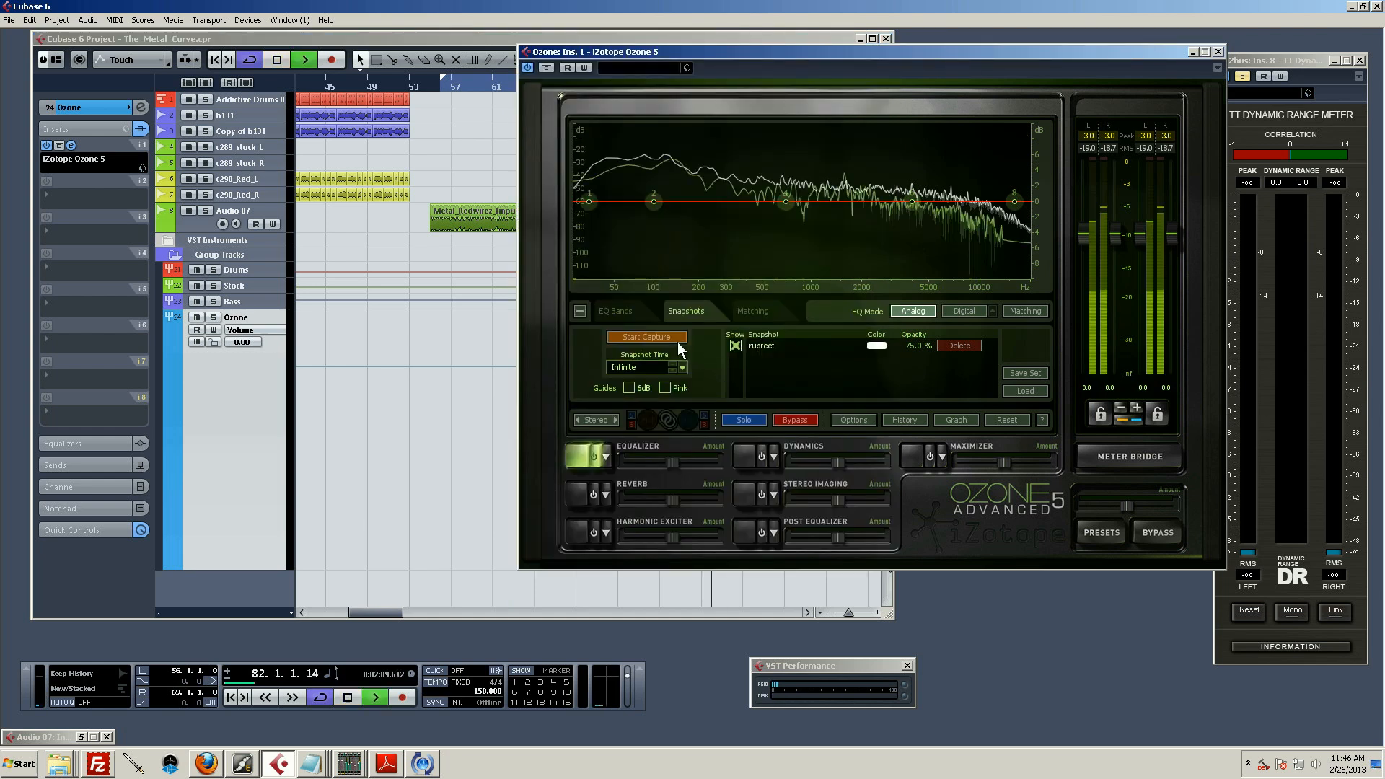
Start a second spectrum capture during playback against the white ruprect overlay.
left_click(646, 337)
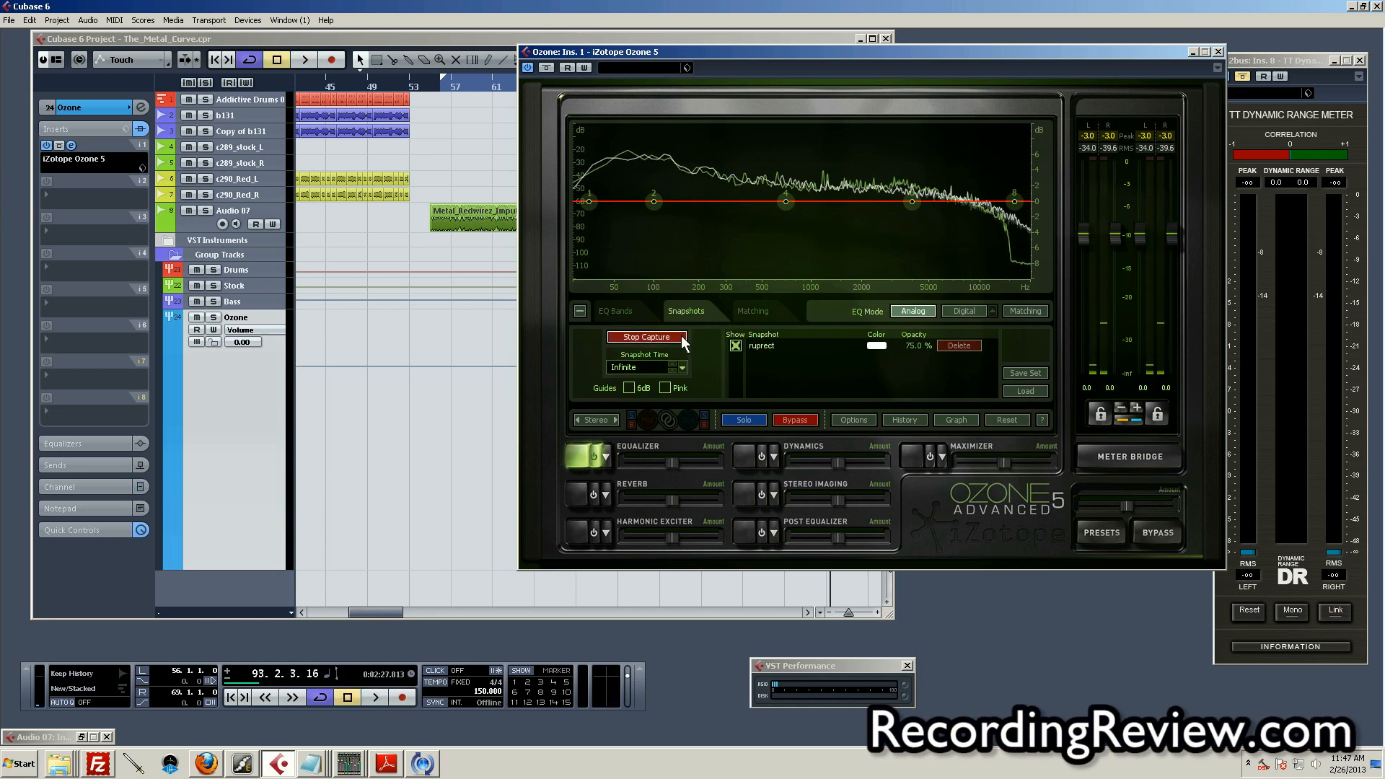
Stop the capture to store a yellow Snapshot 1 beside the white ruprect curve.
left_click(647, 337)
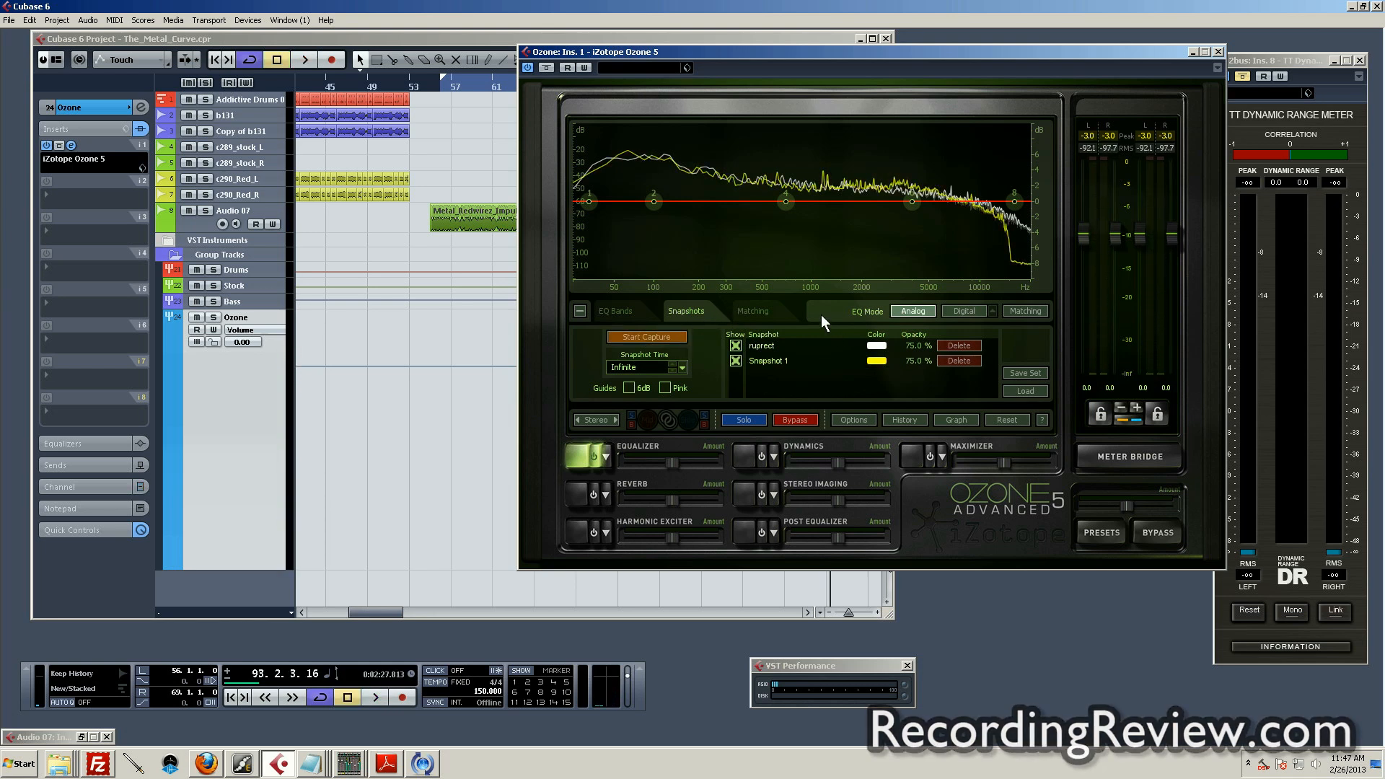
mouse_move(691, 186)
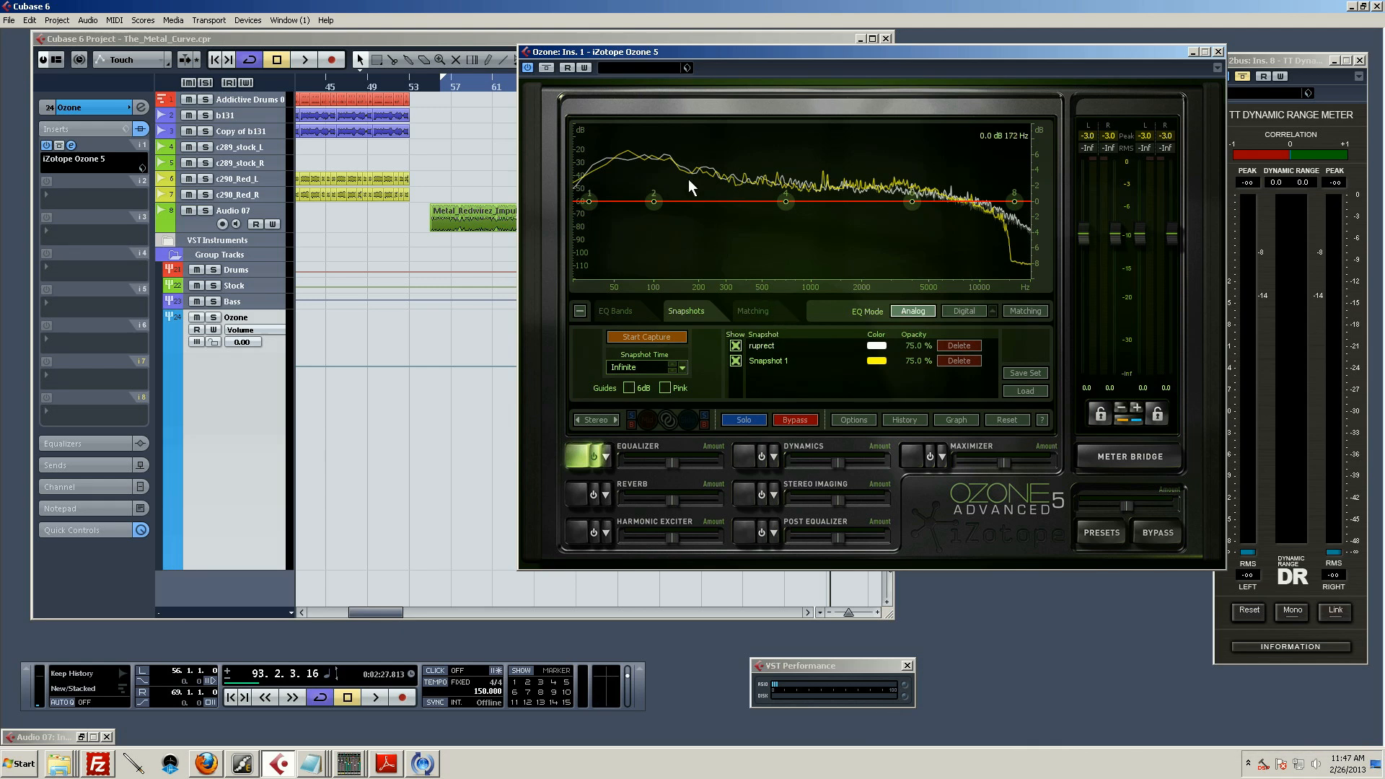
mouse_move(766, 171)
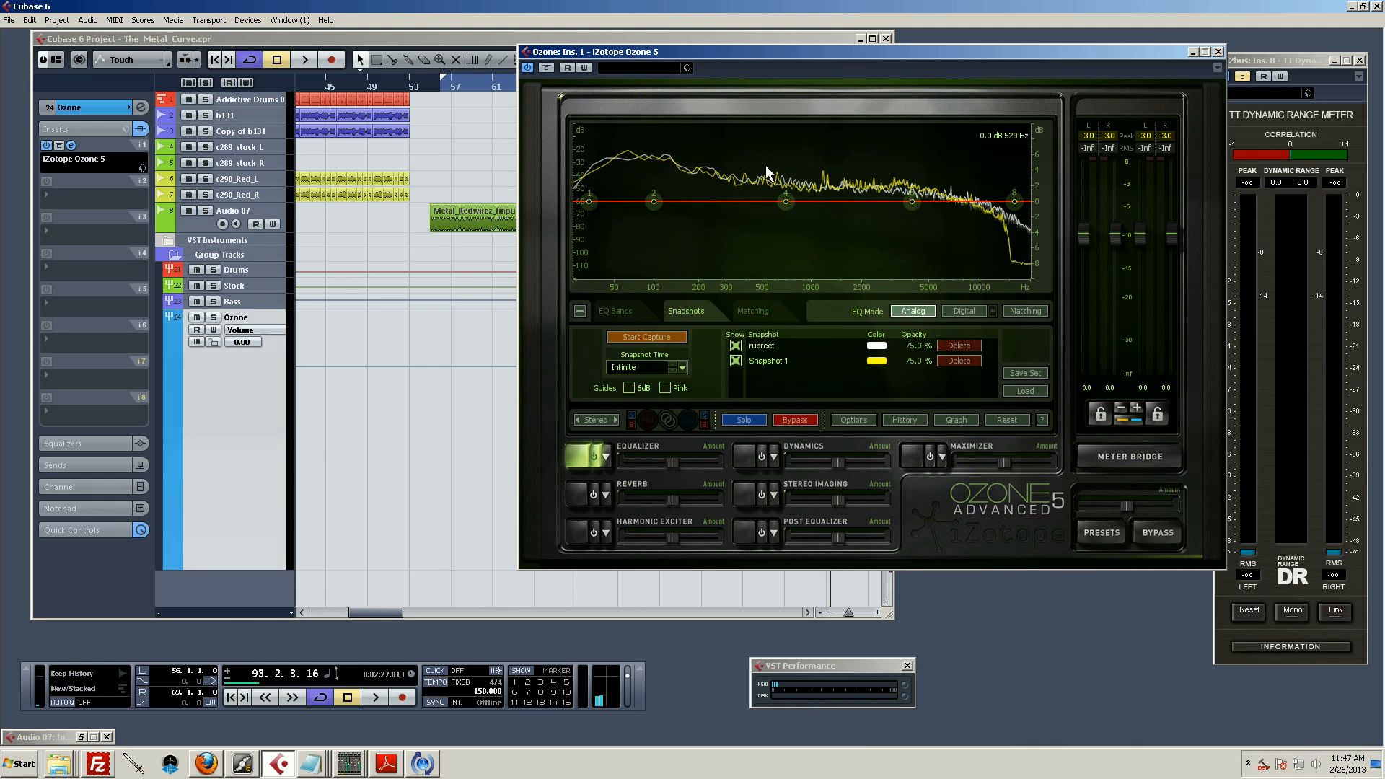
mouse_move(607, 178)
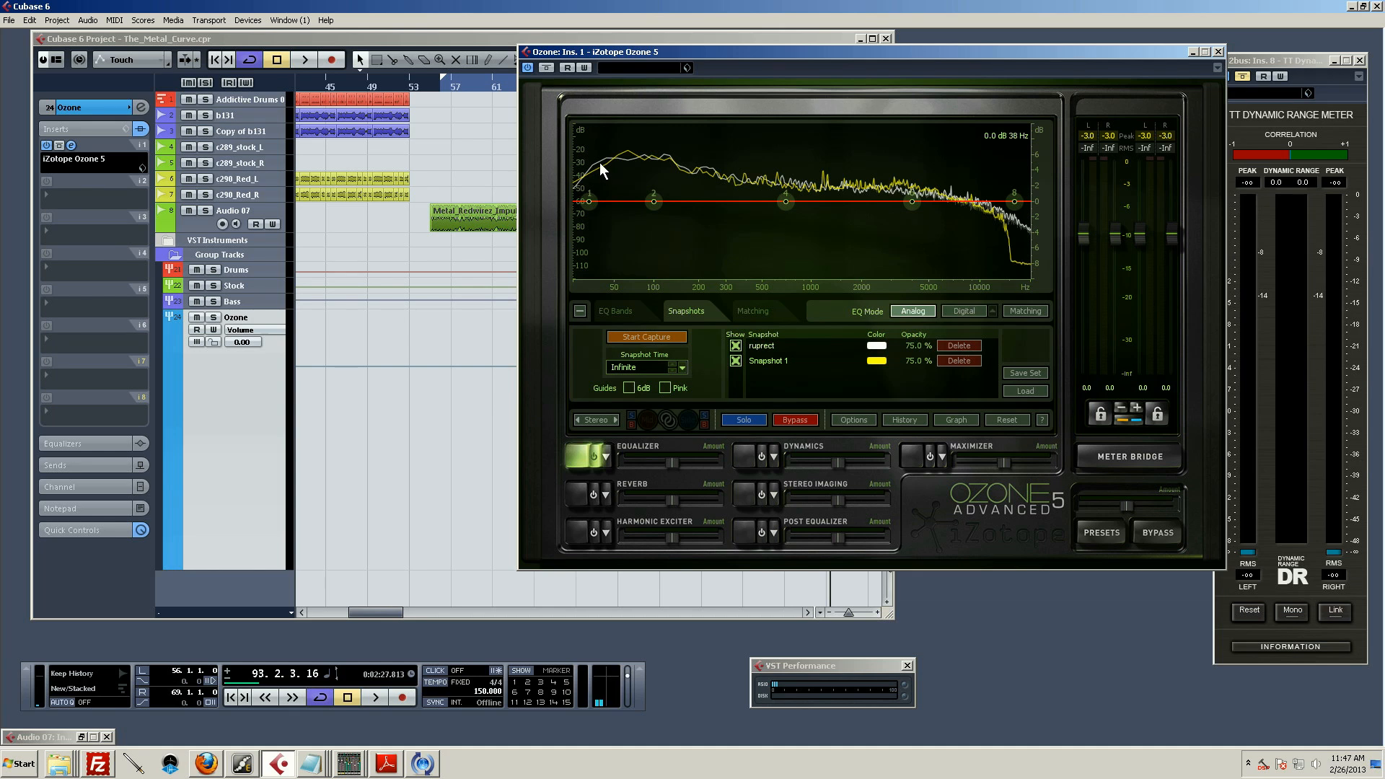
mouse_move(631, 168)
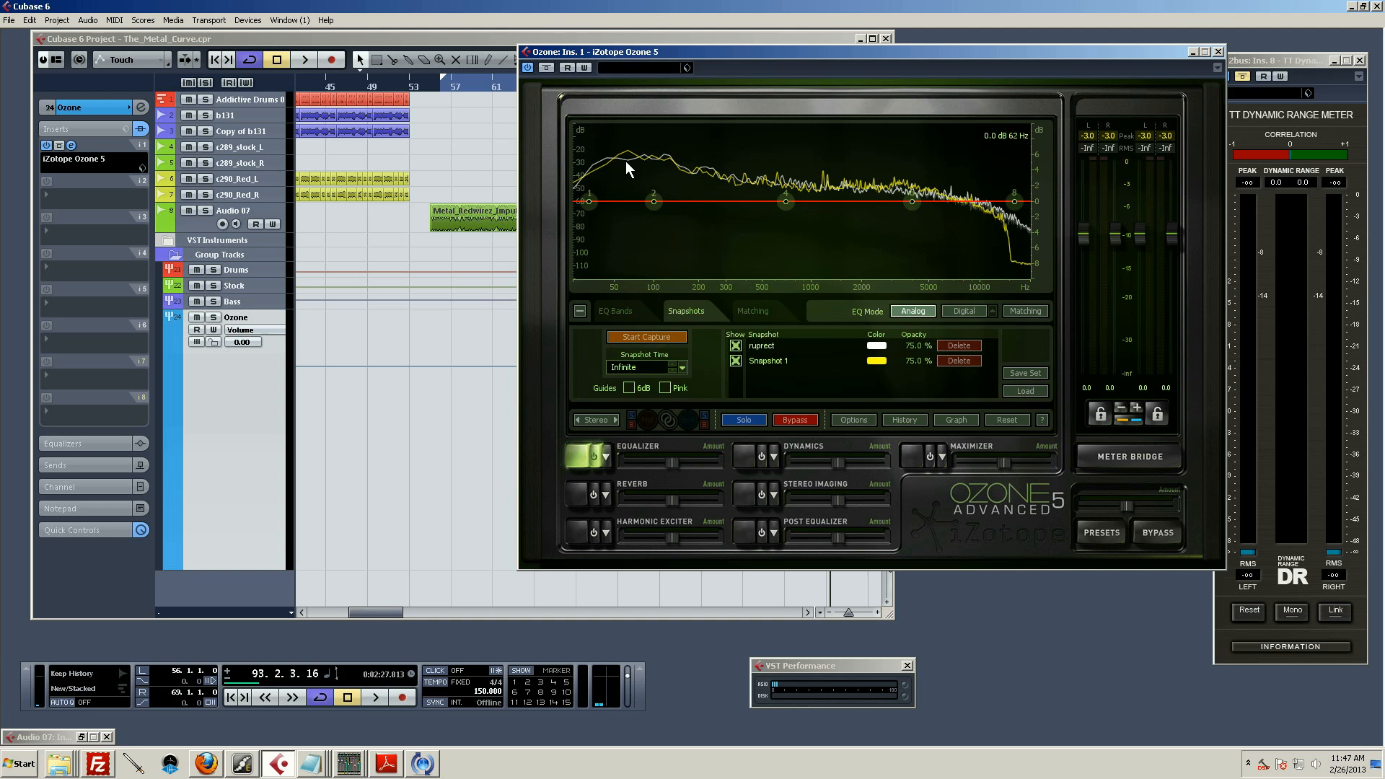
mouse_move(1012, 216)
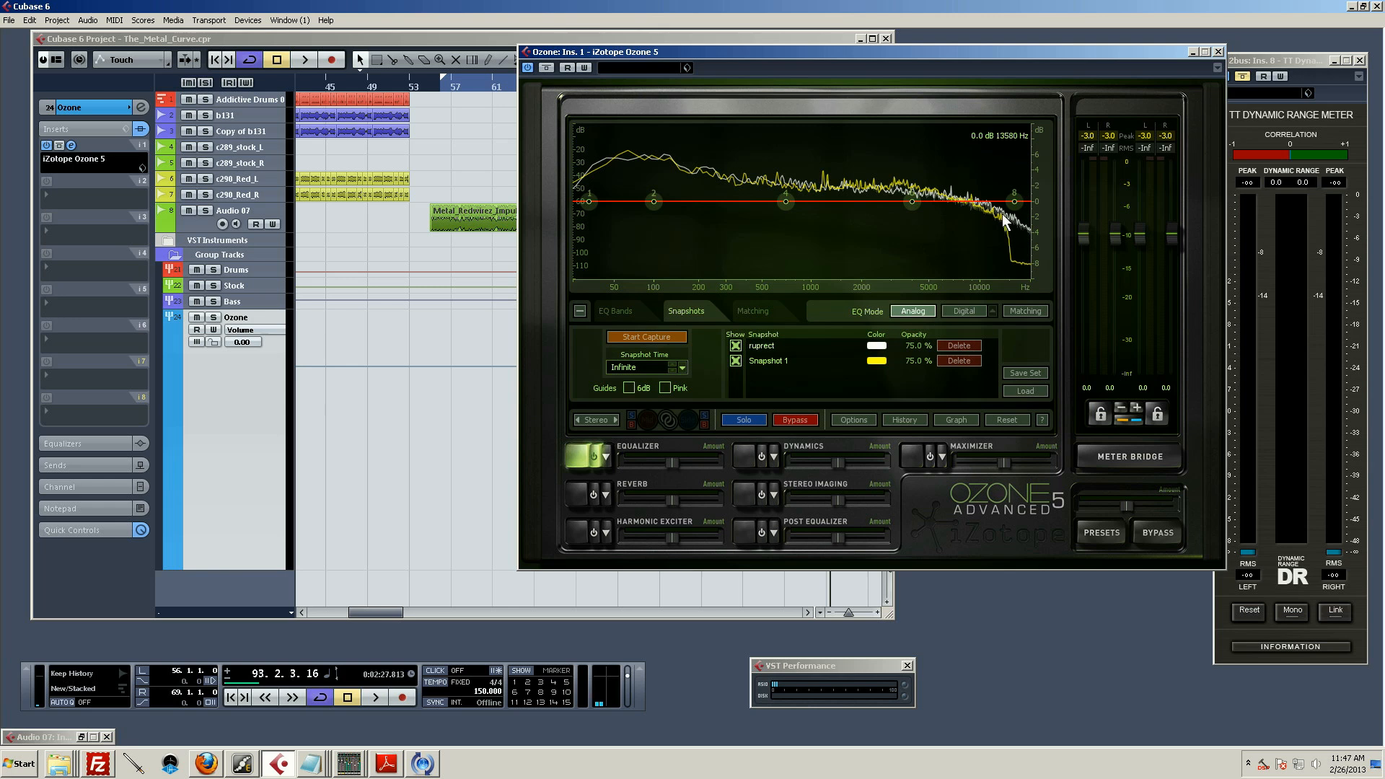
mouse_move(625, 166)
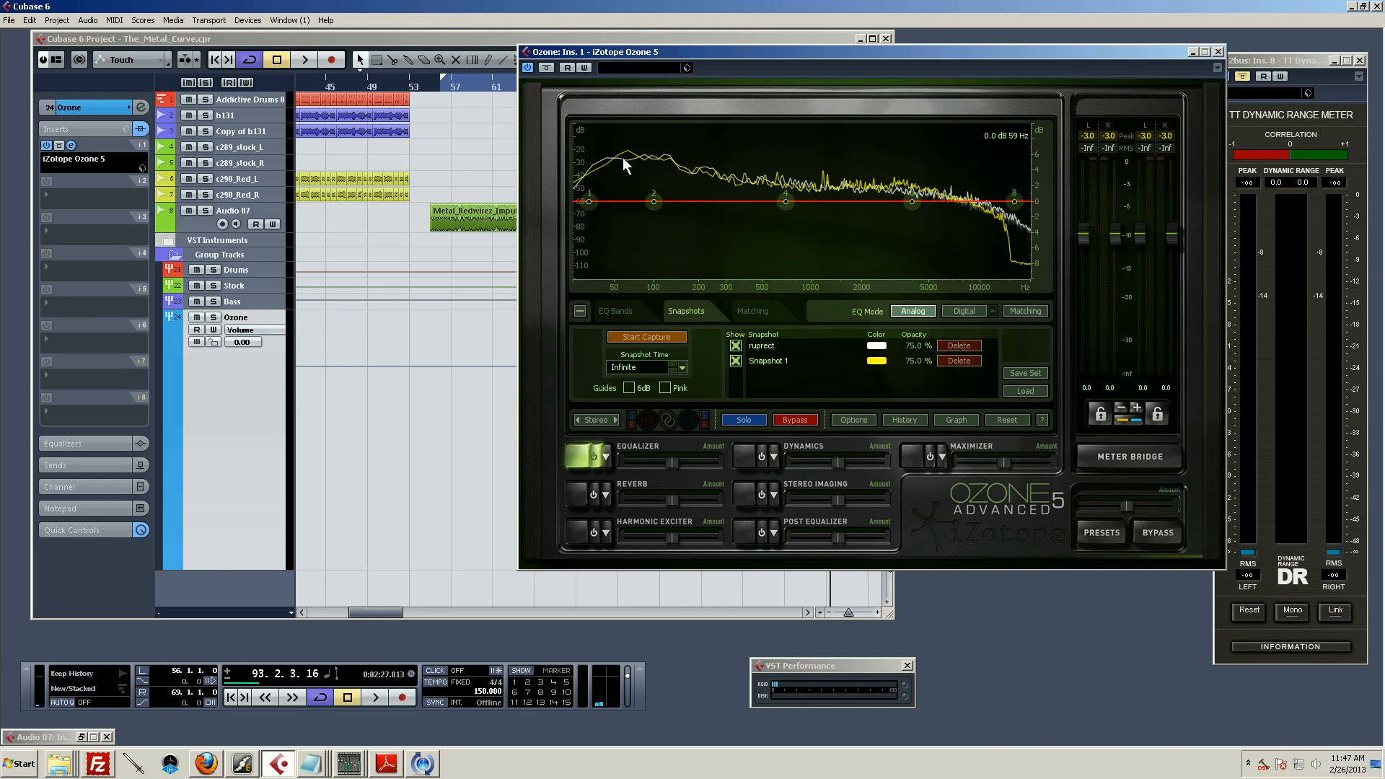
mouse_move(911, 199)
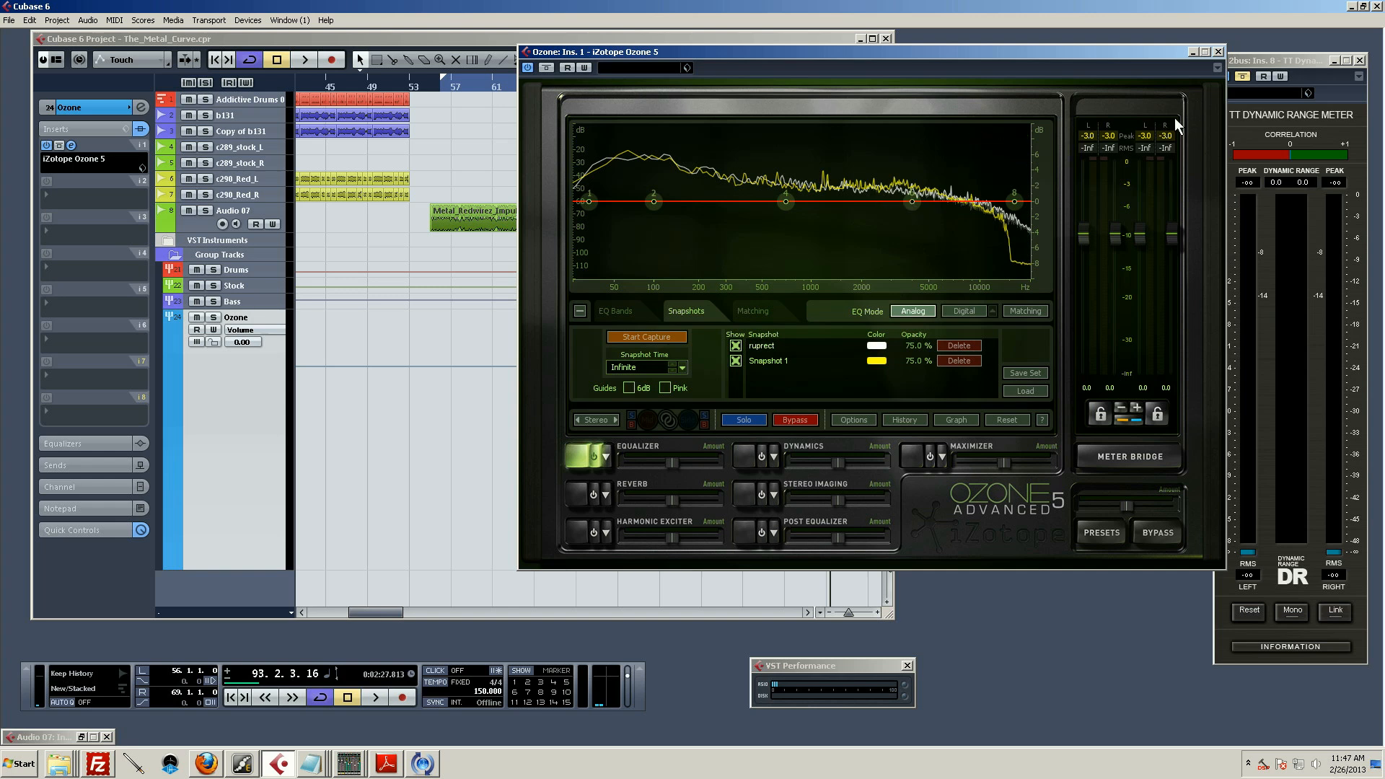
mouse_move(749, 339)
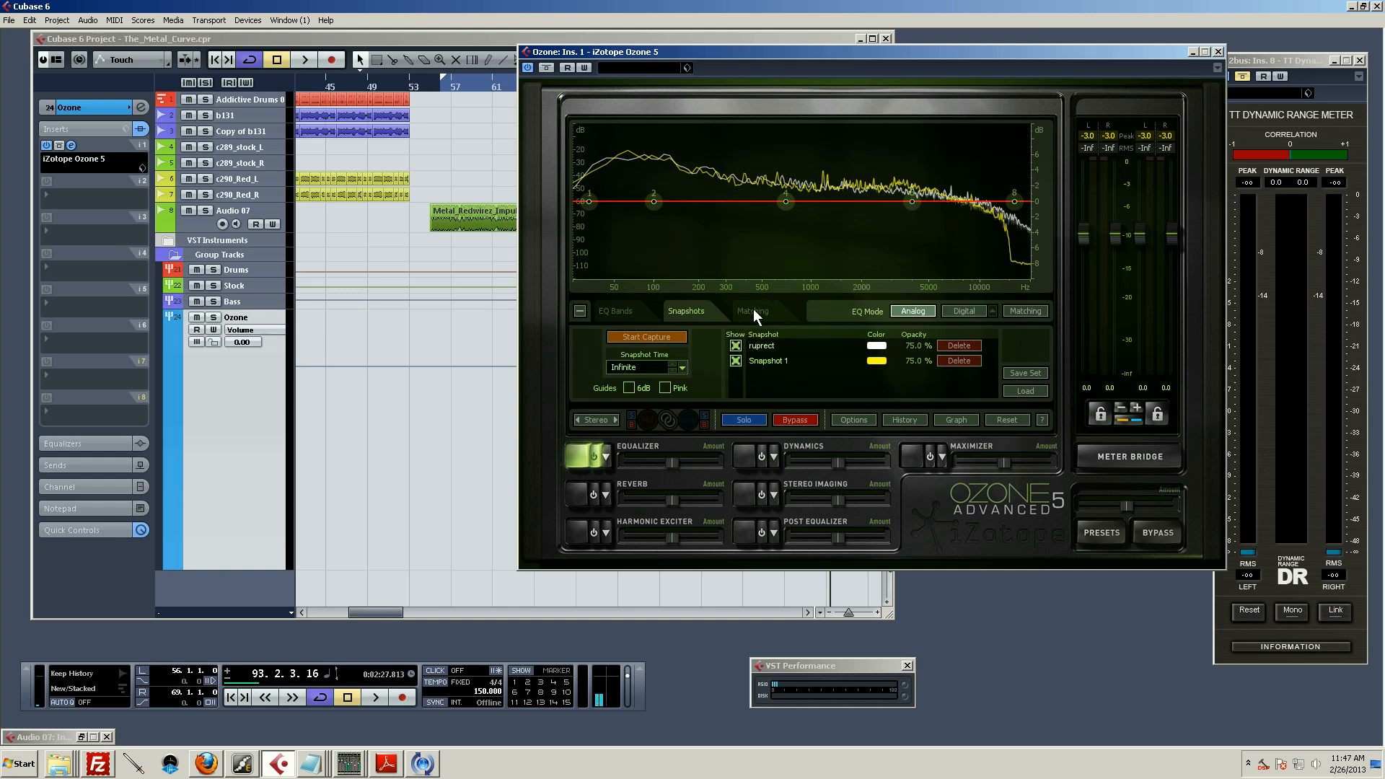
Switch the Equalizer to its Matching panel listing ruprect and Snapshot 1.
left_click(751, 312)
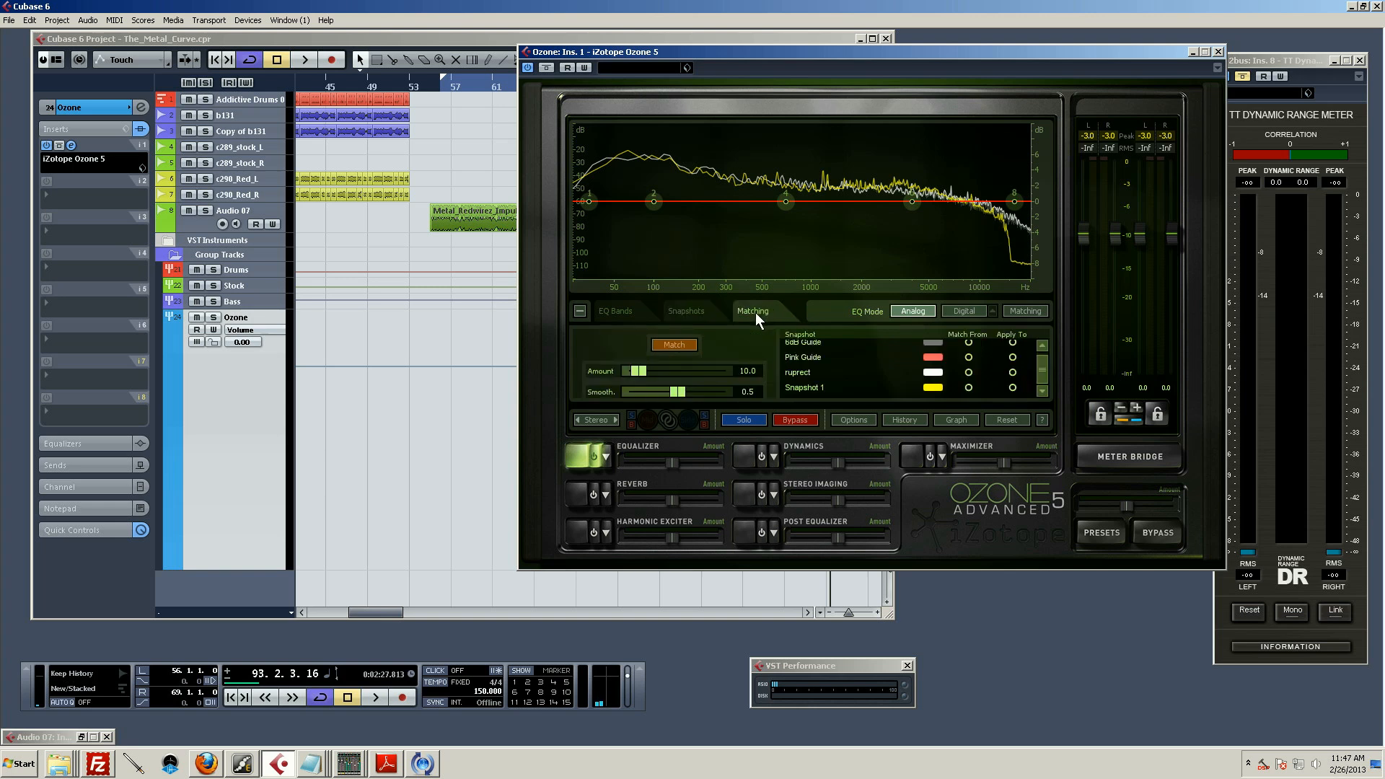
mouse_move(966, 384)
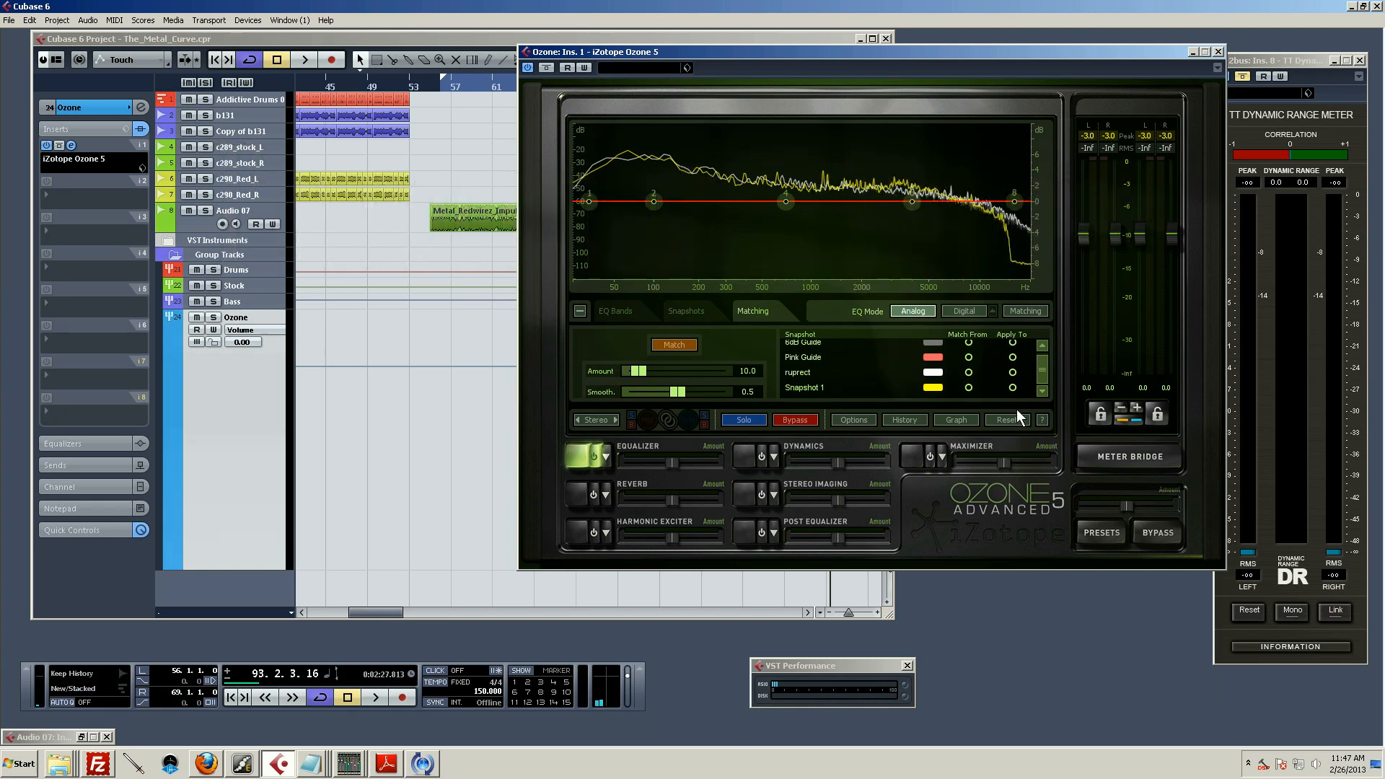
mouse_move(977, 406)
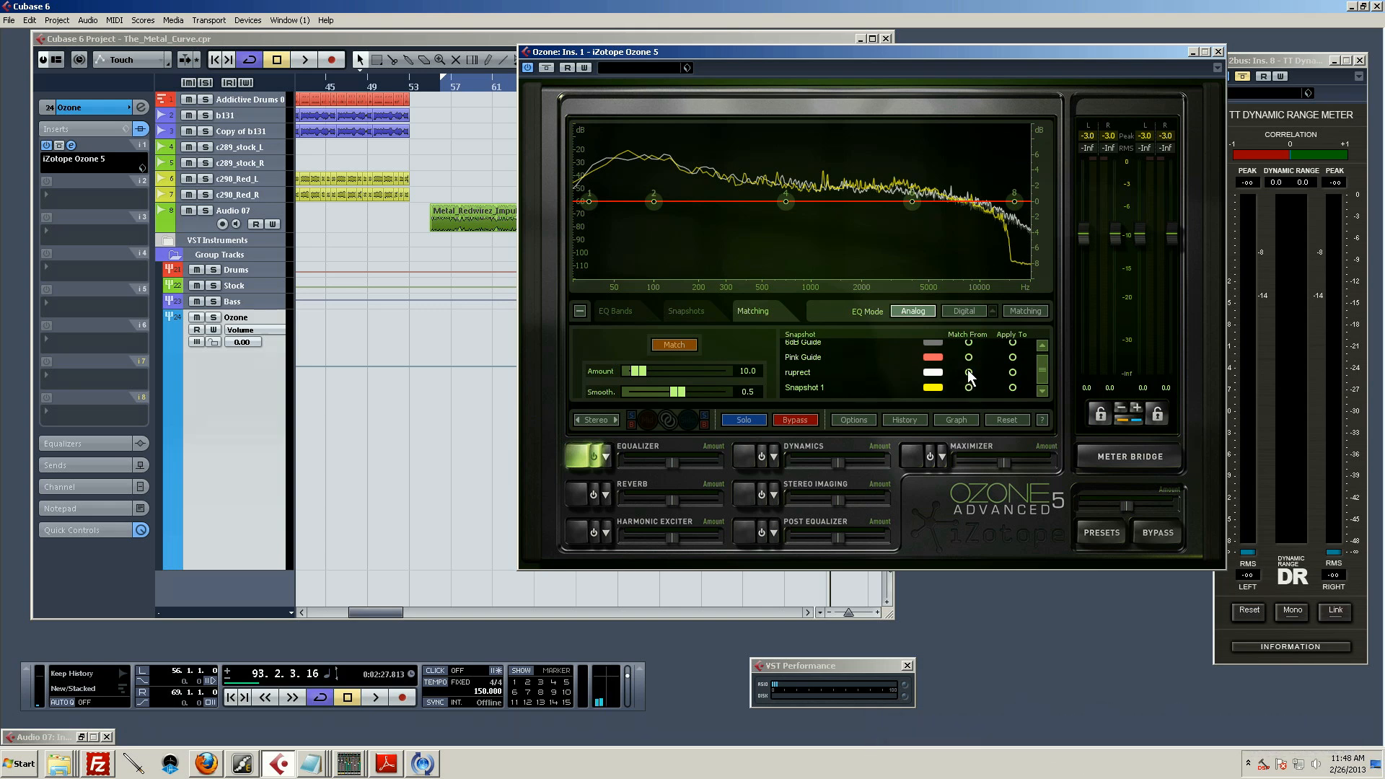
mouse_move(970, 372)
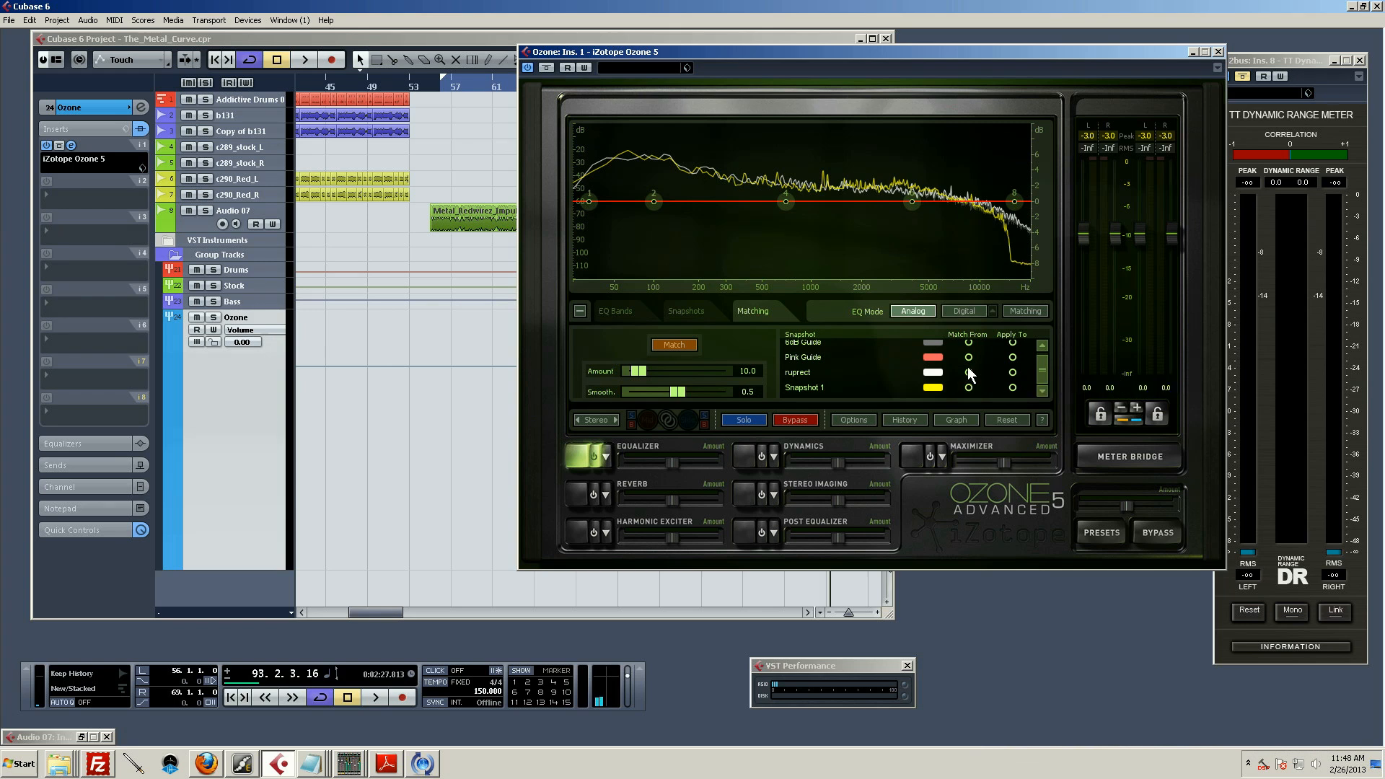
mouse_move(1026, 395)
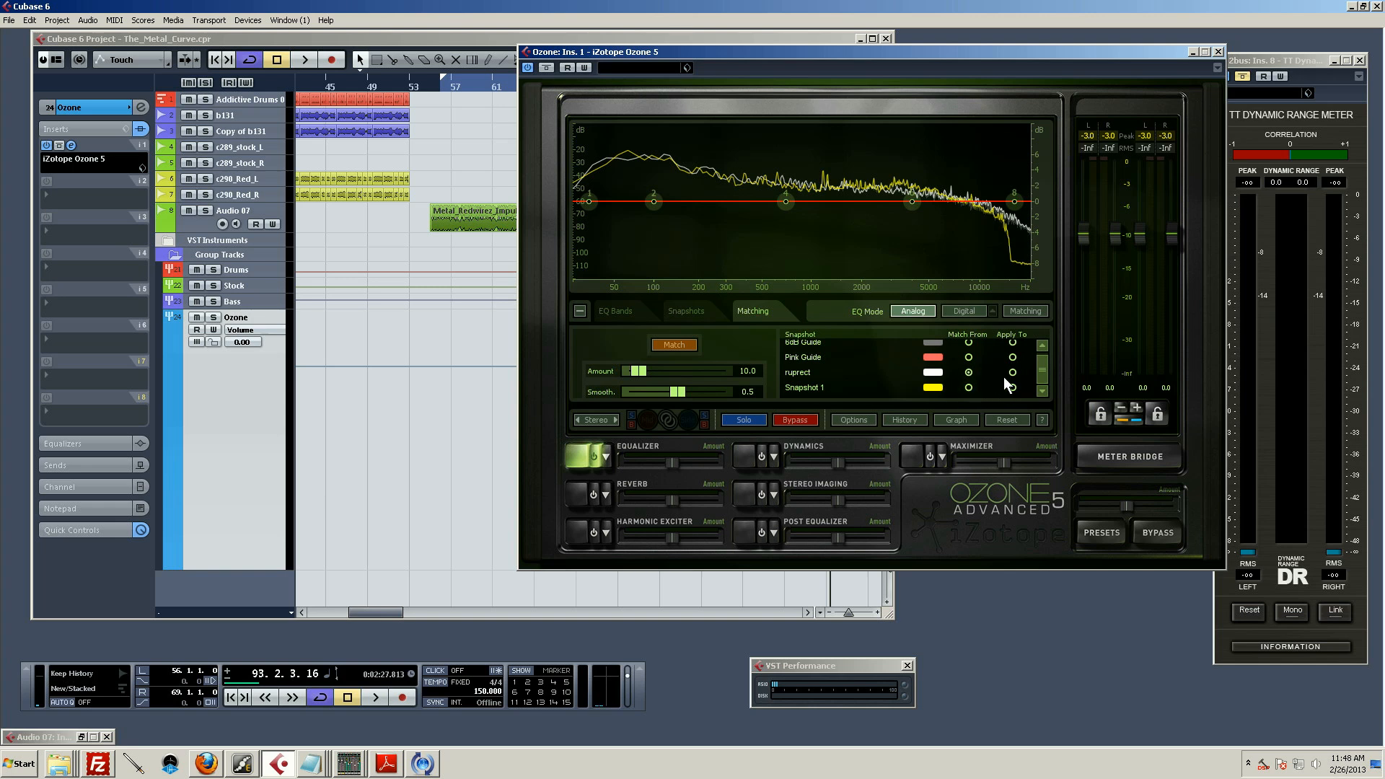
Set Snapshot 1 as the Apply To target for matching from ruprect.
left_click(1013, 386)
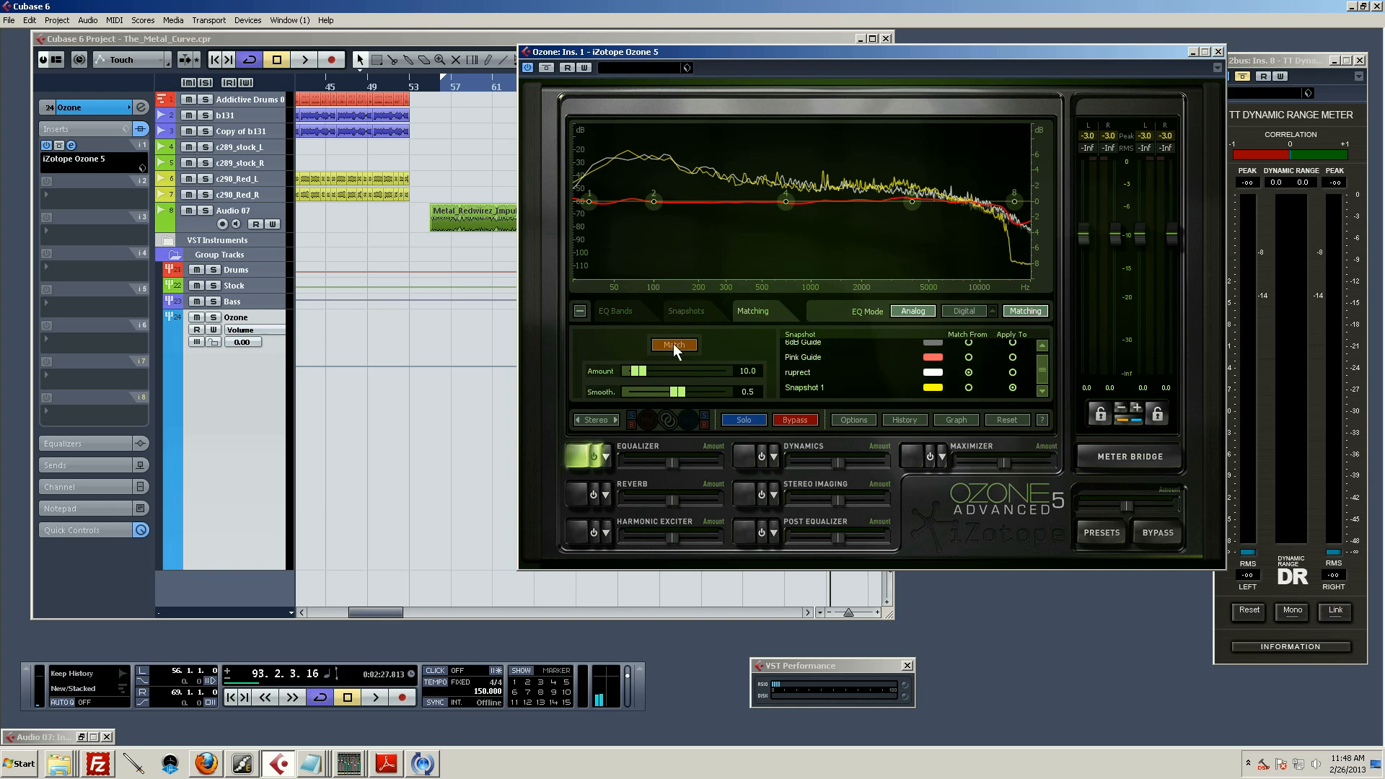
mouse_move(724, 321)
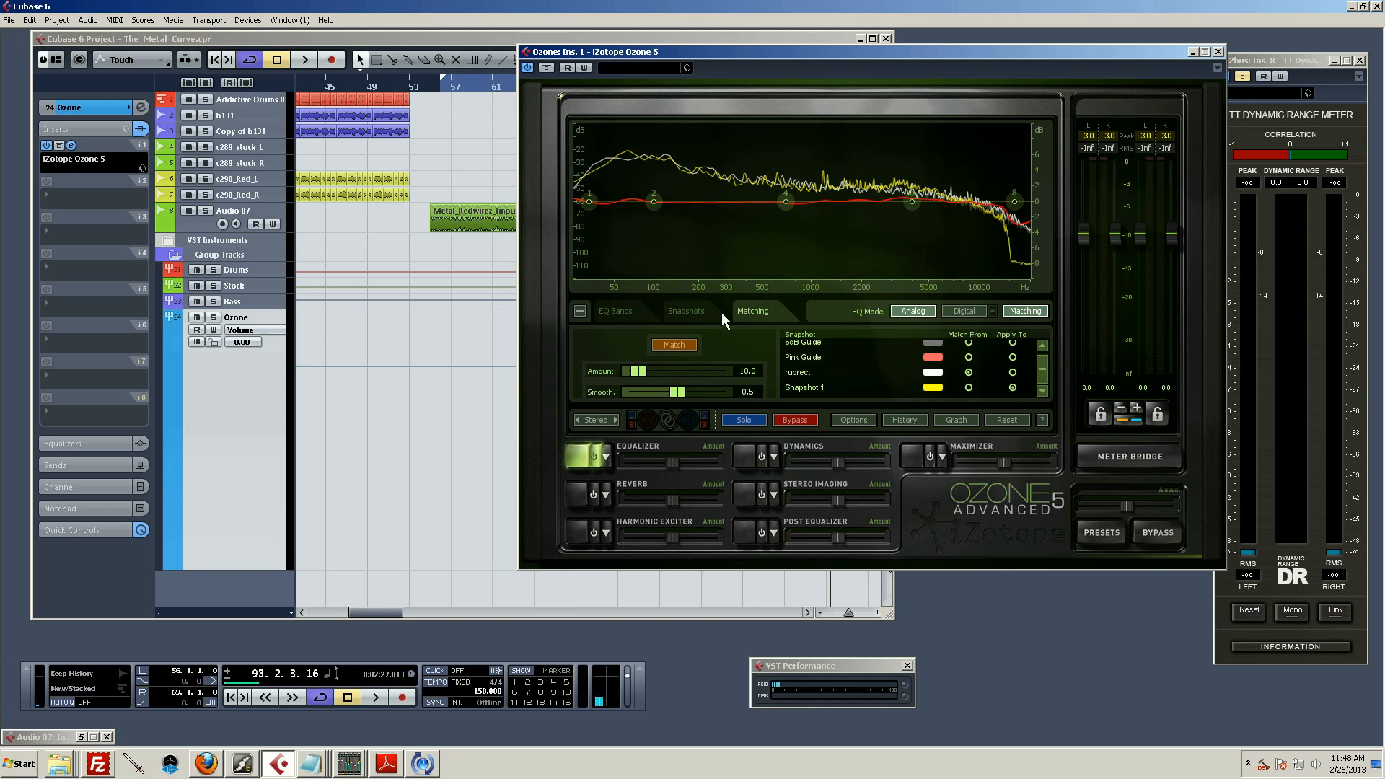
Adjust the match Amount slider, settling around 31 after overshooting to 53.
left_click_drag(636, 370, 649, 371)
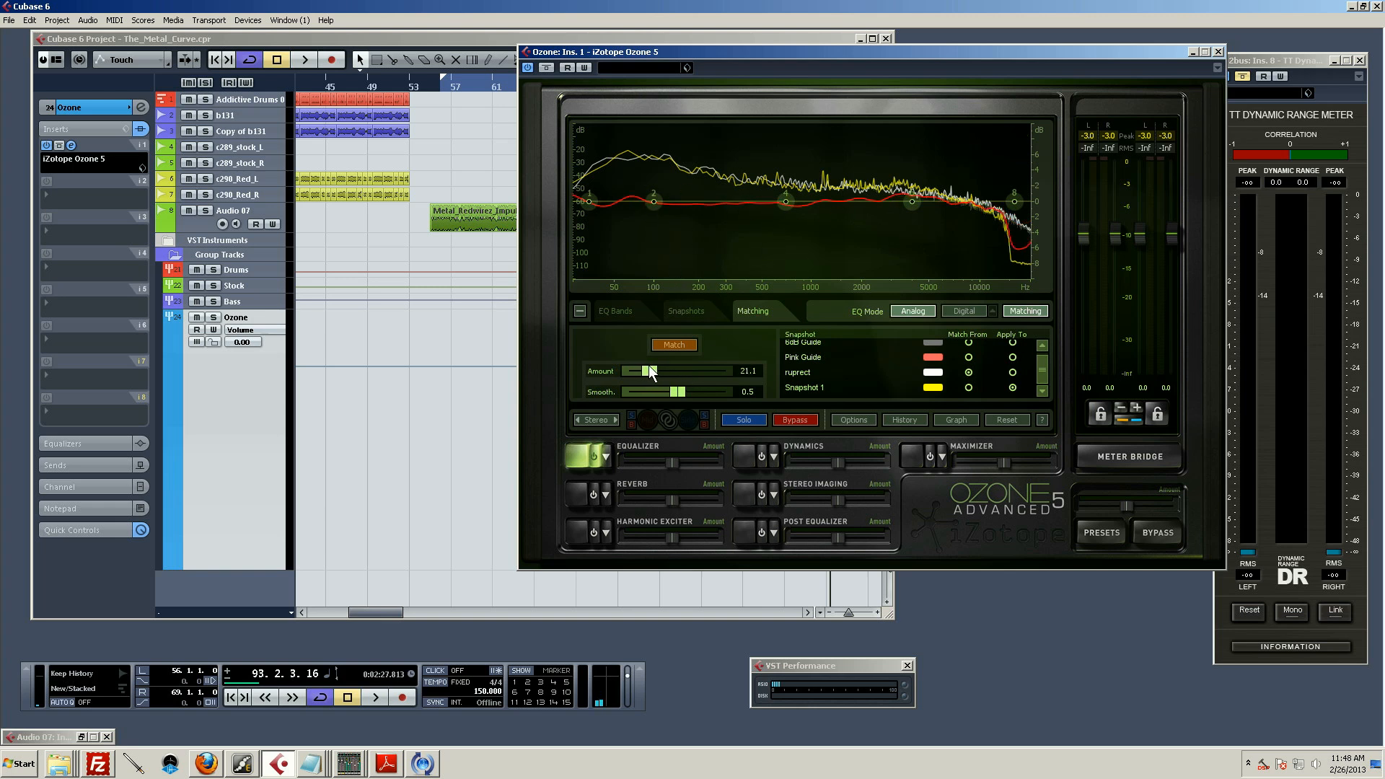
left_click_drag(645, 370, 679, 371)
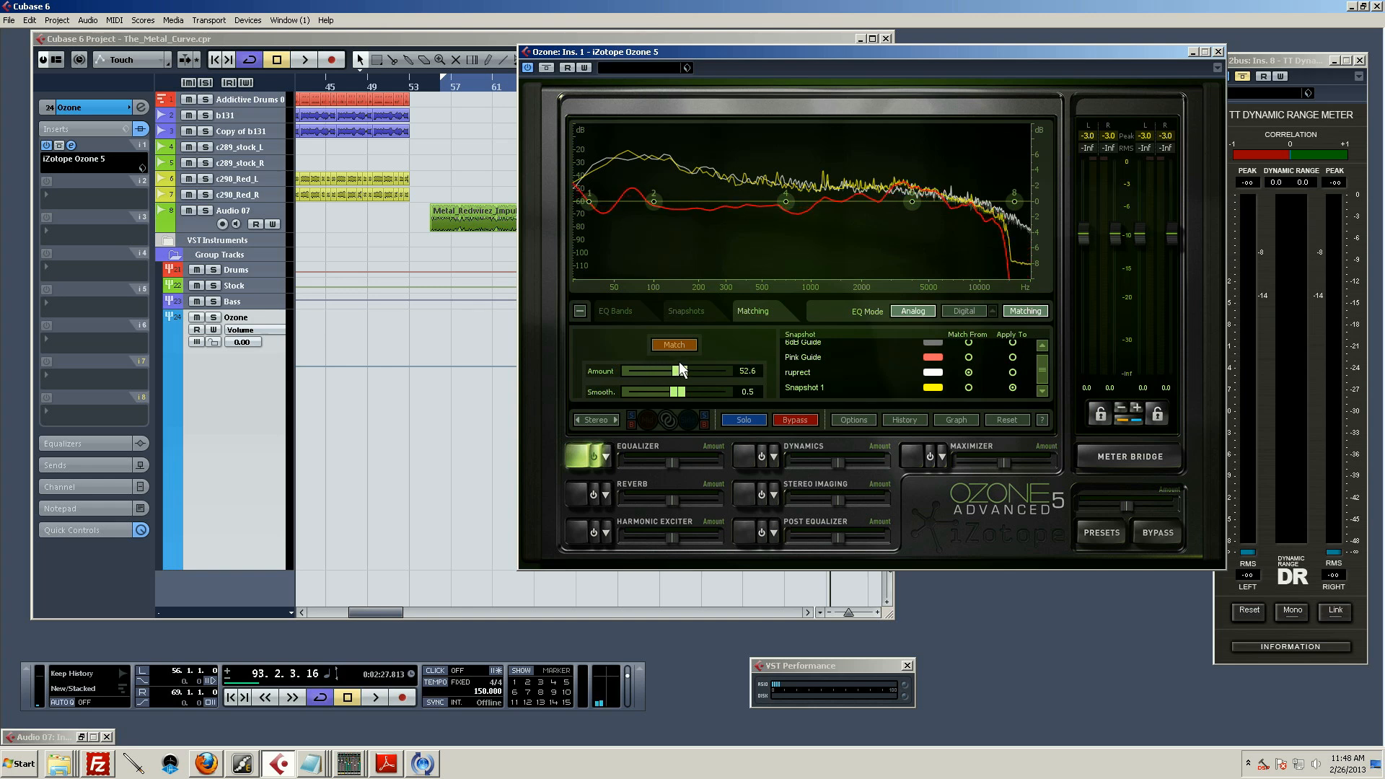
left_click_drag(680, 371, 658, 370)
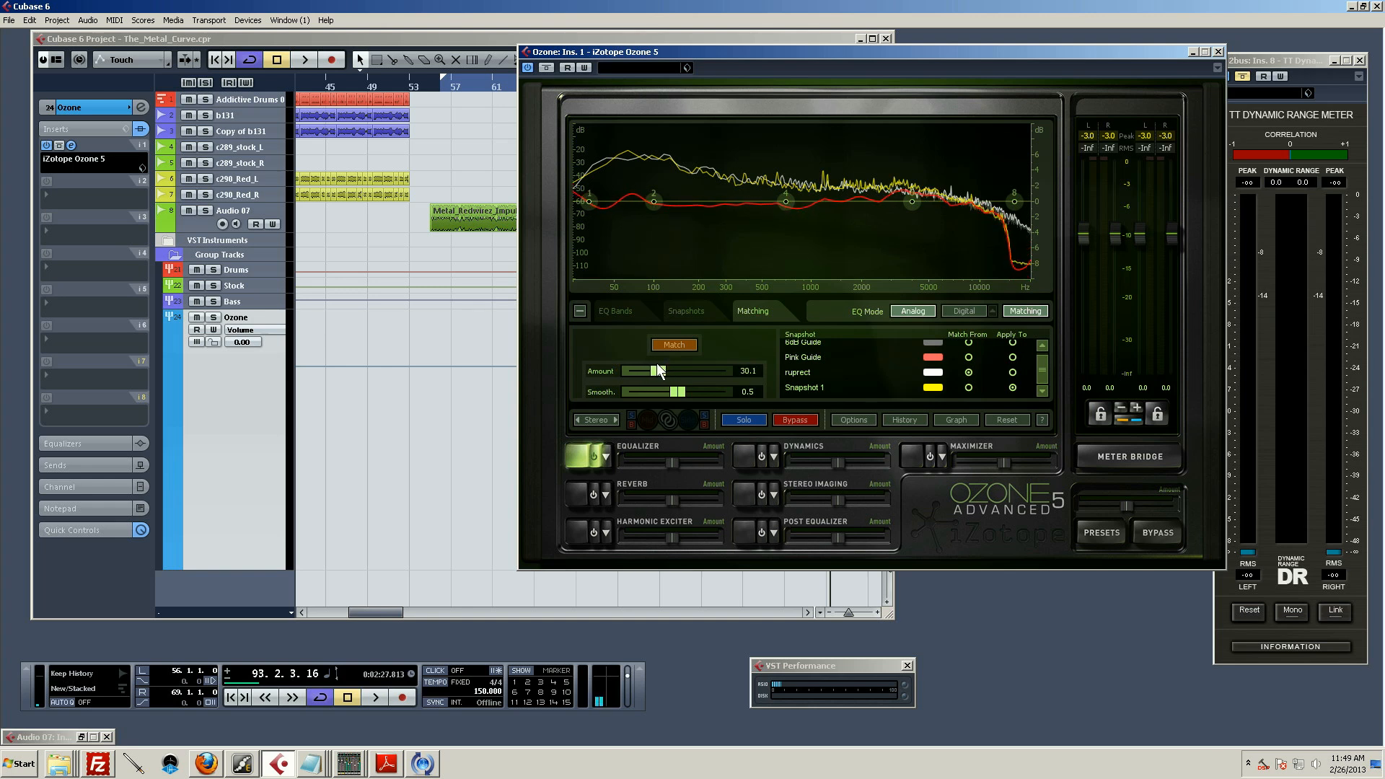
left_click_drag(644, 371, 660, 371)
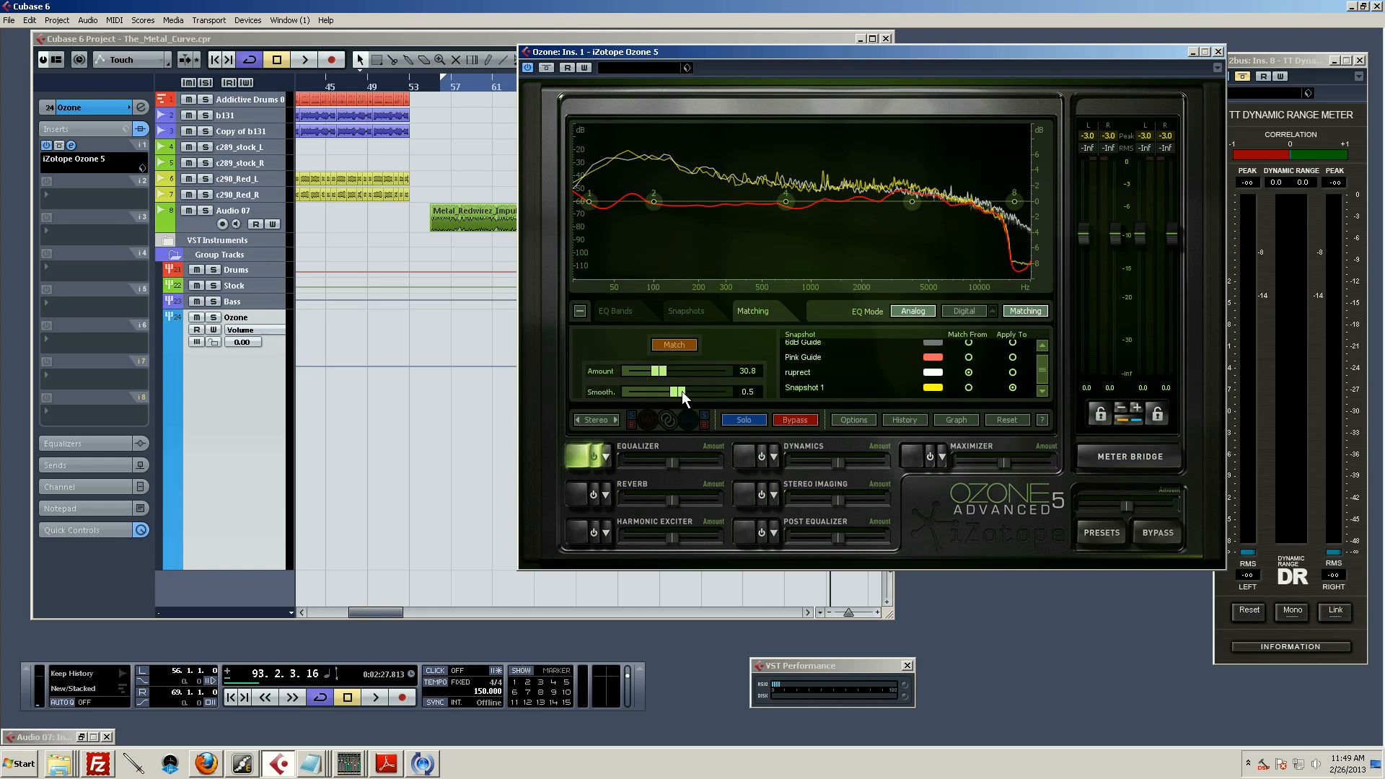
Set Smooth to 0.4 and raise the match Amount to about 41.
left_click_drag(676, 392, 627, 393)
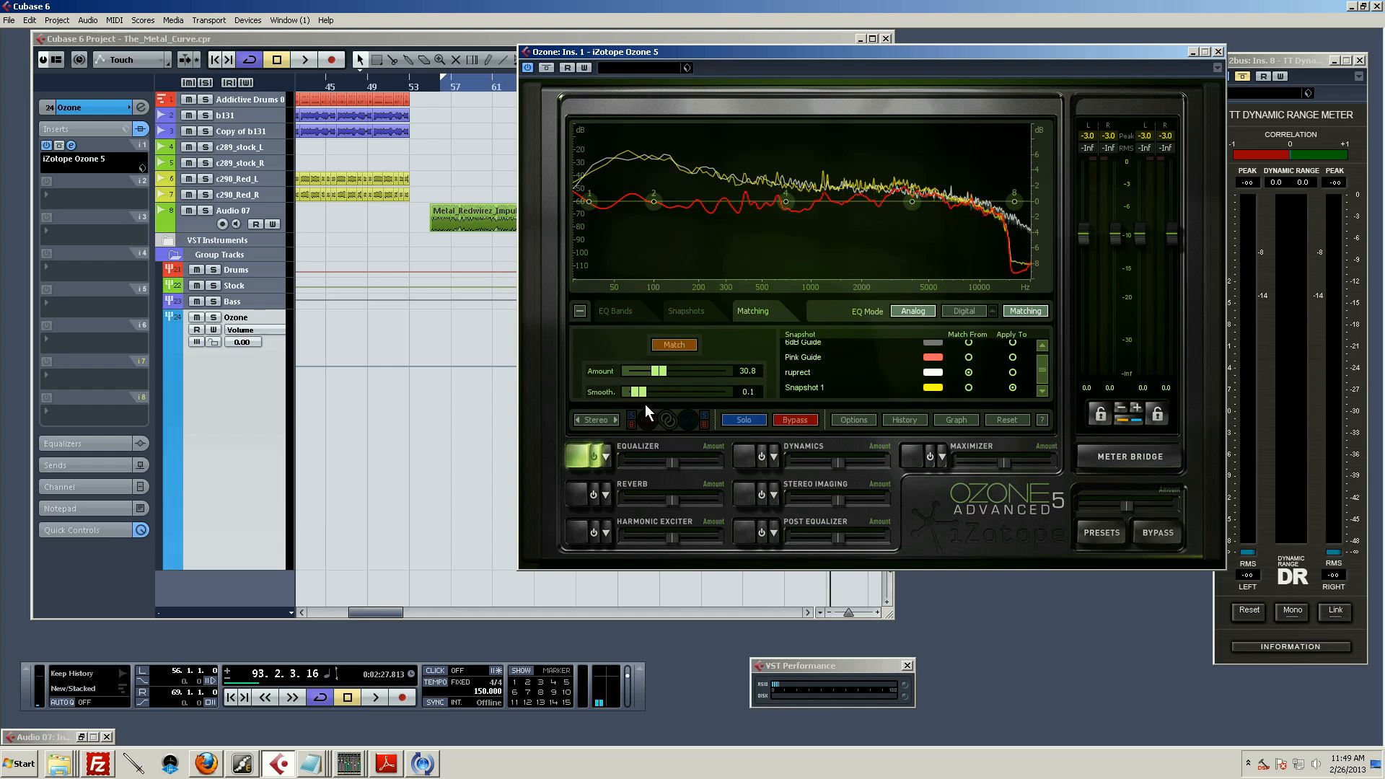
left_click_drag(635, 391, 646, 391)
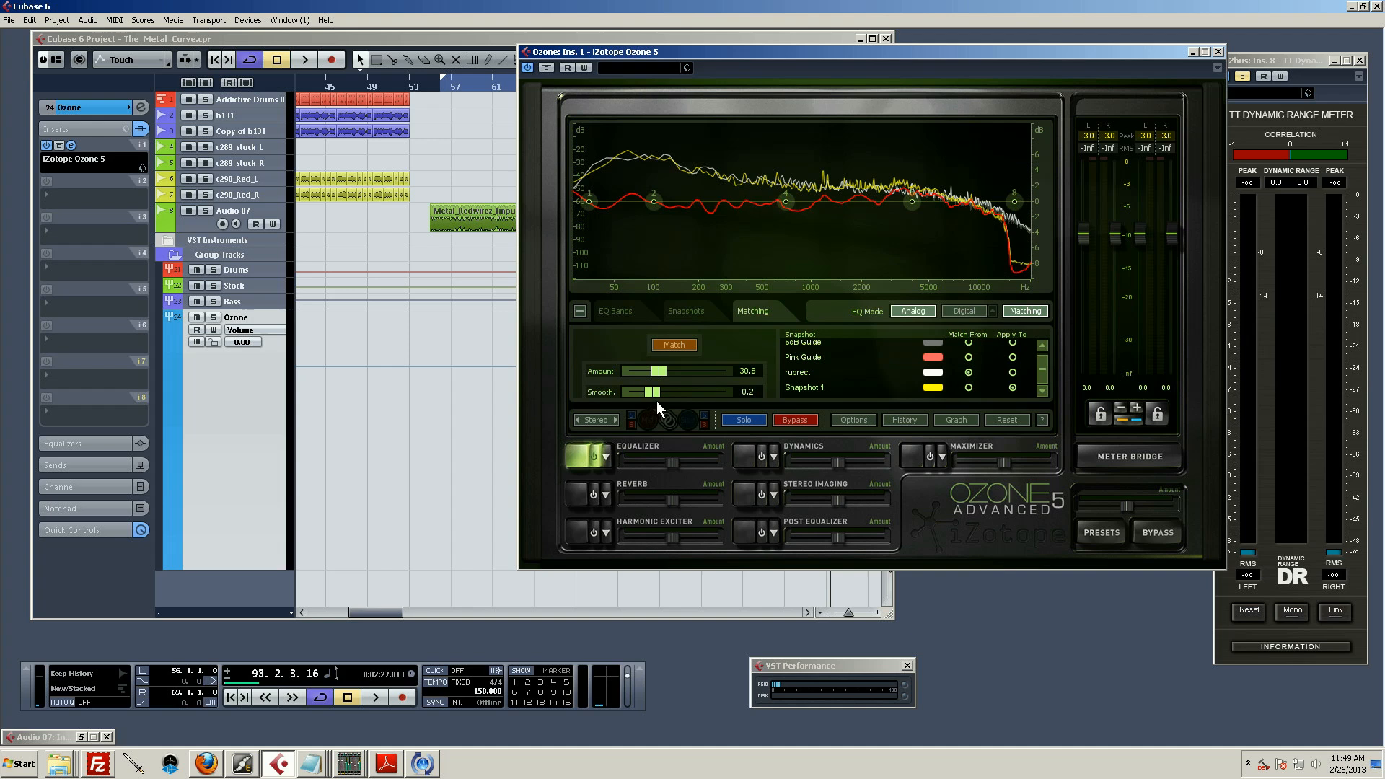
left_click_drag(648, 391, 664, 391)
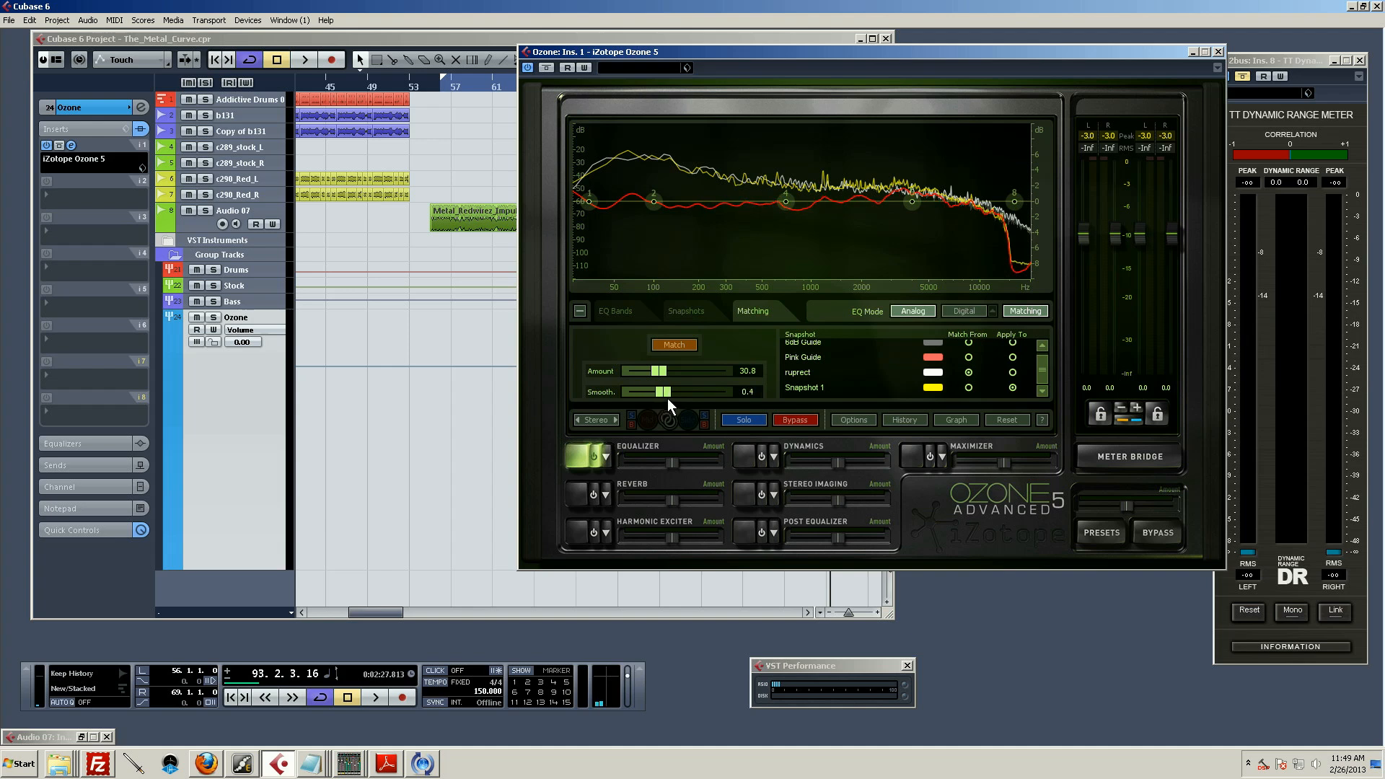
left_click_drag(658, 371, 664, 370)
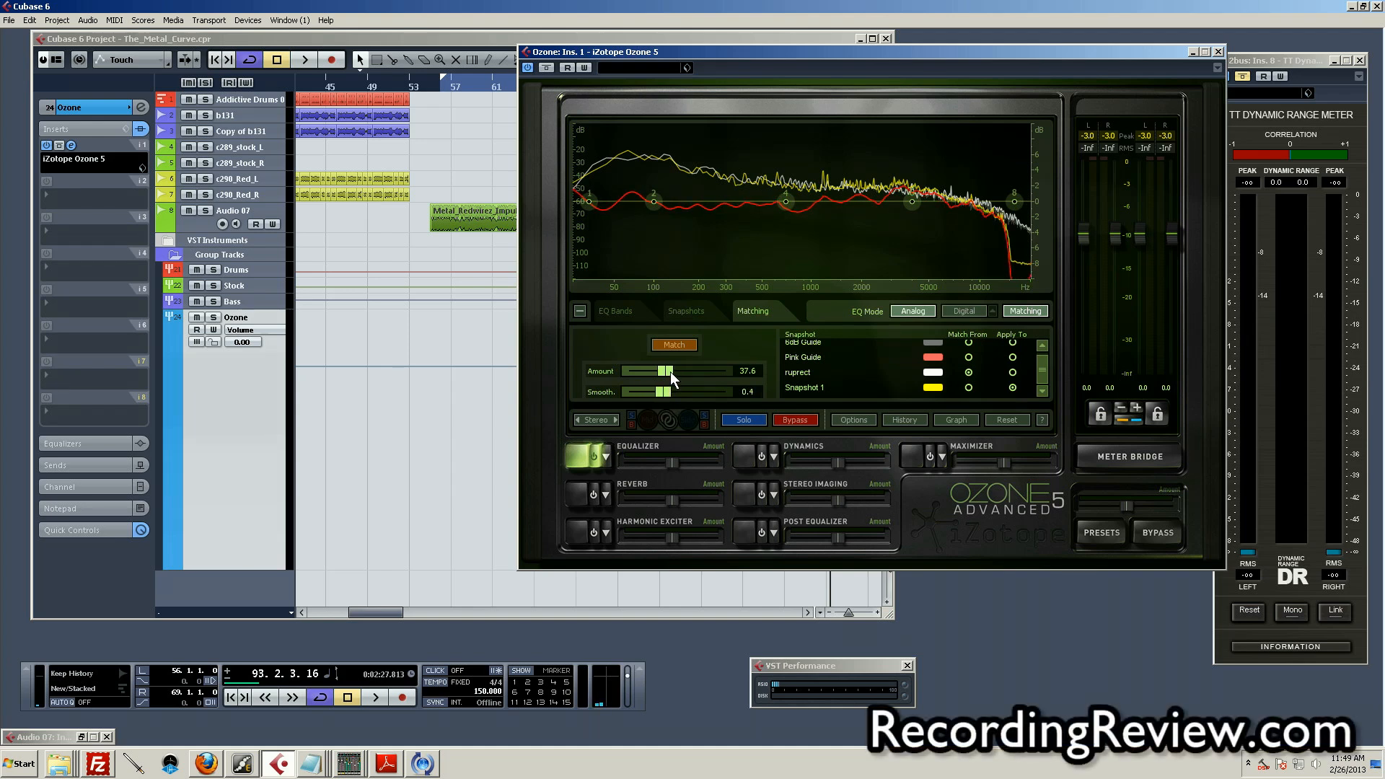
left_click_drag(662, 371, 671, 371)
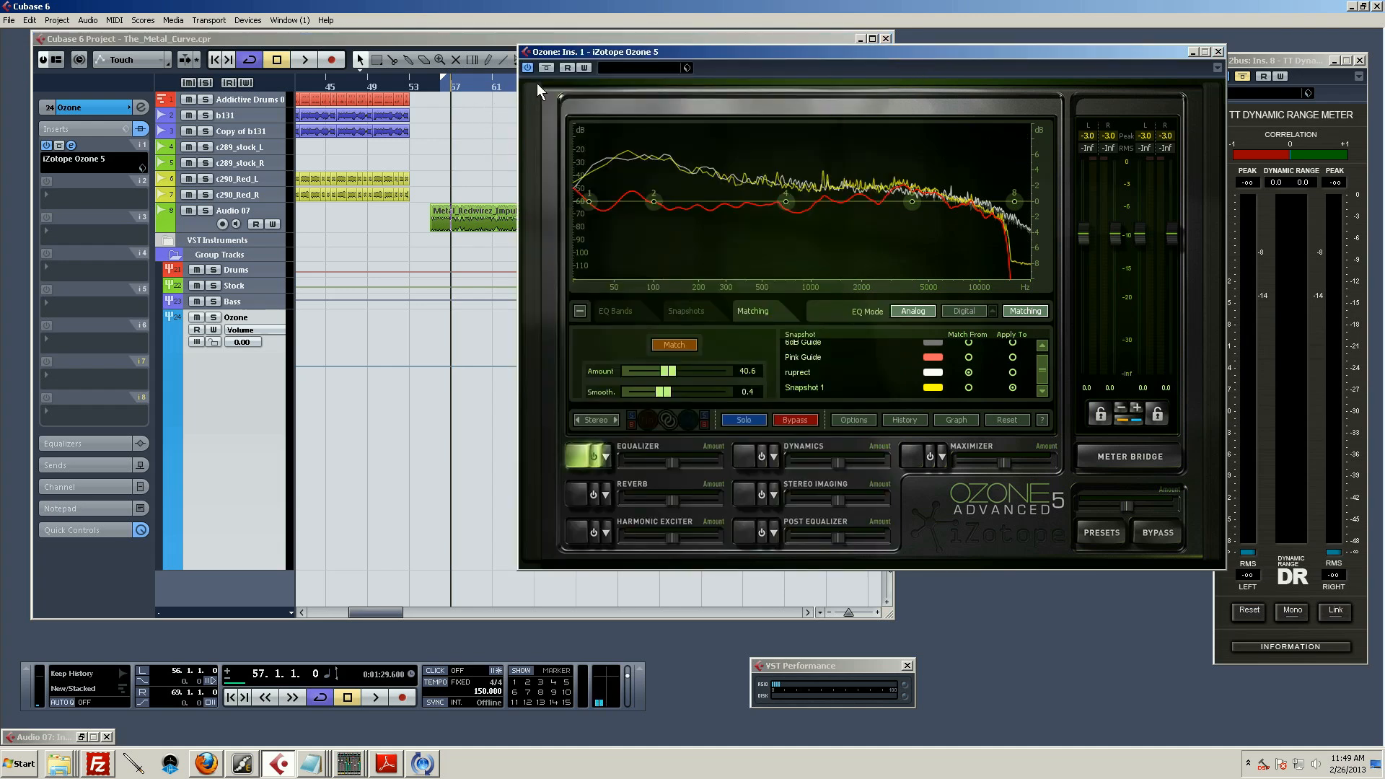
mouse_move(538, 257)
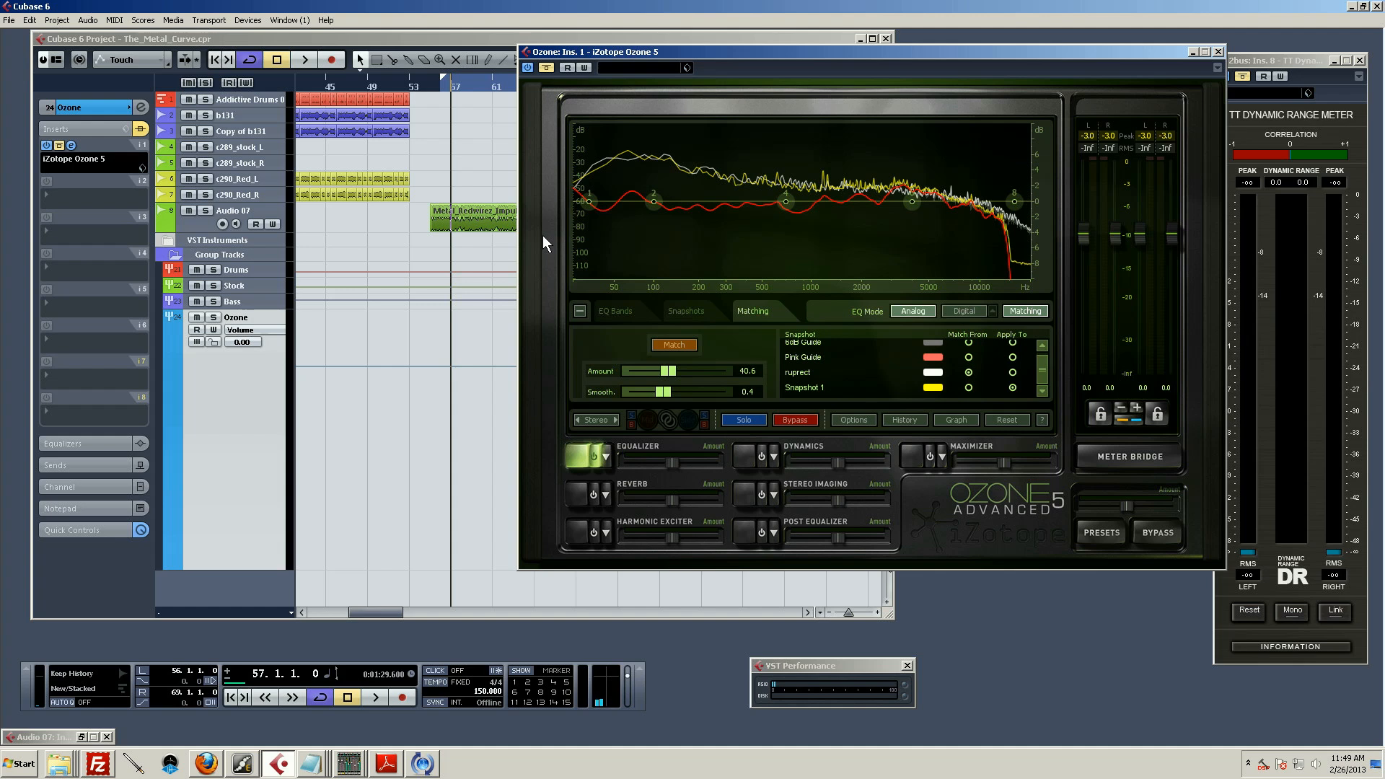
mouse_move(554, 140)
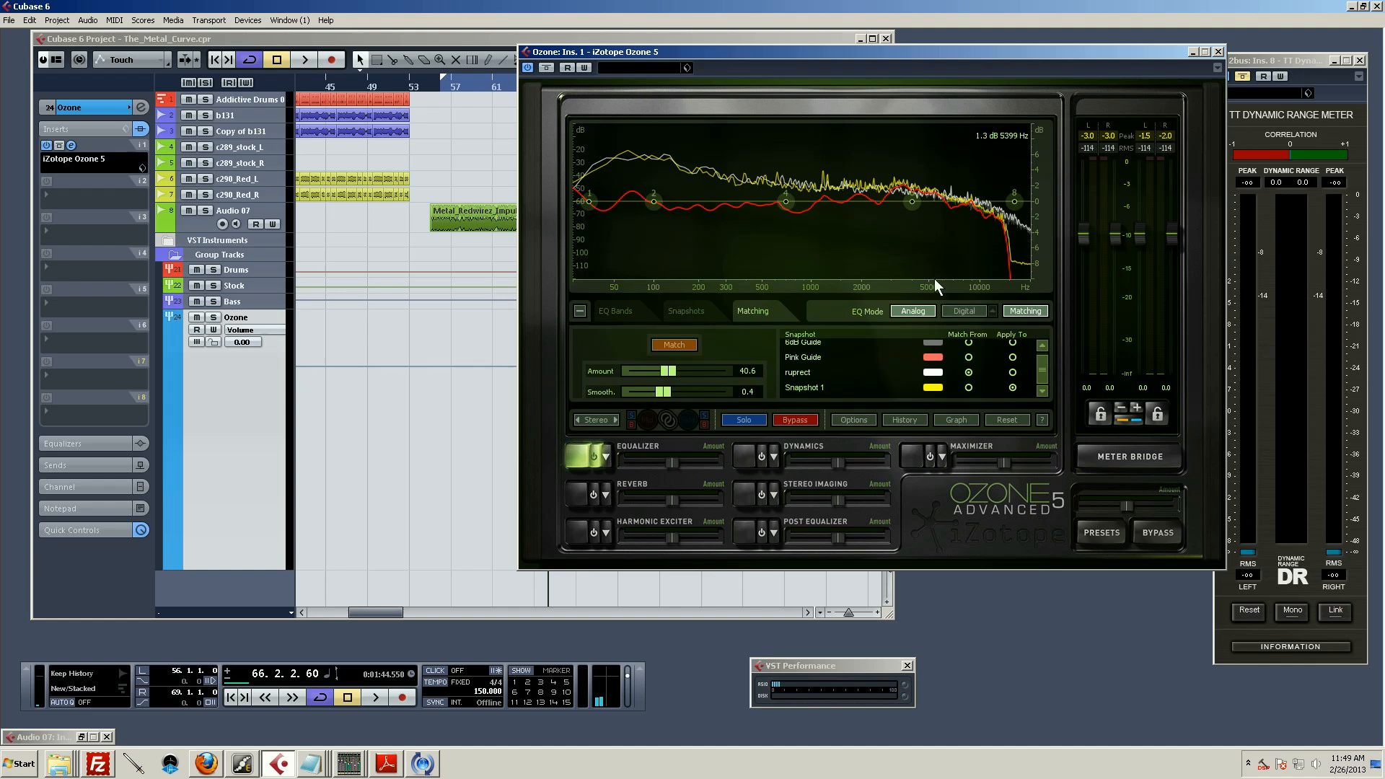
mouse_move(1021, 212)
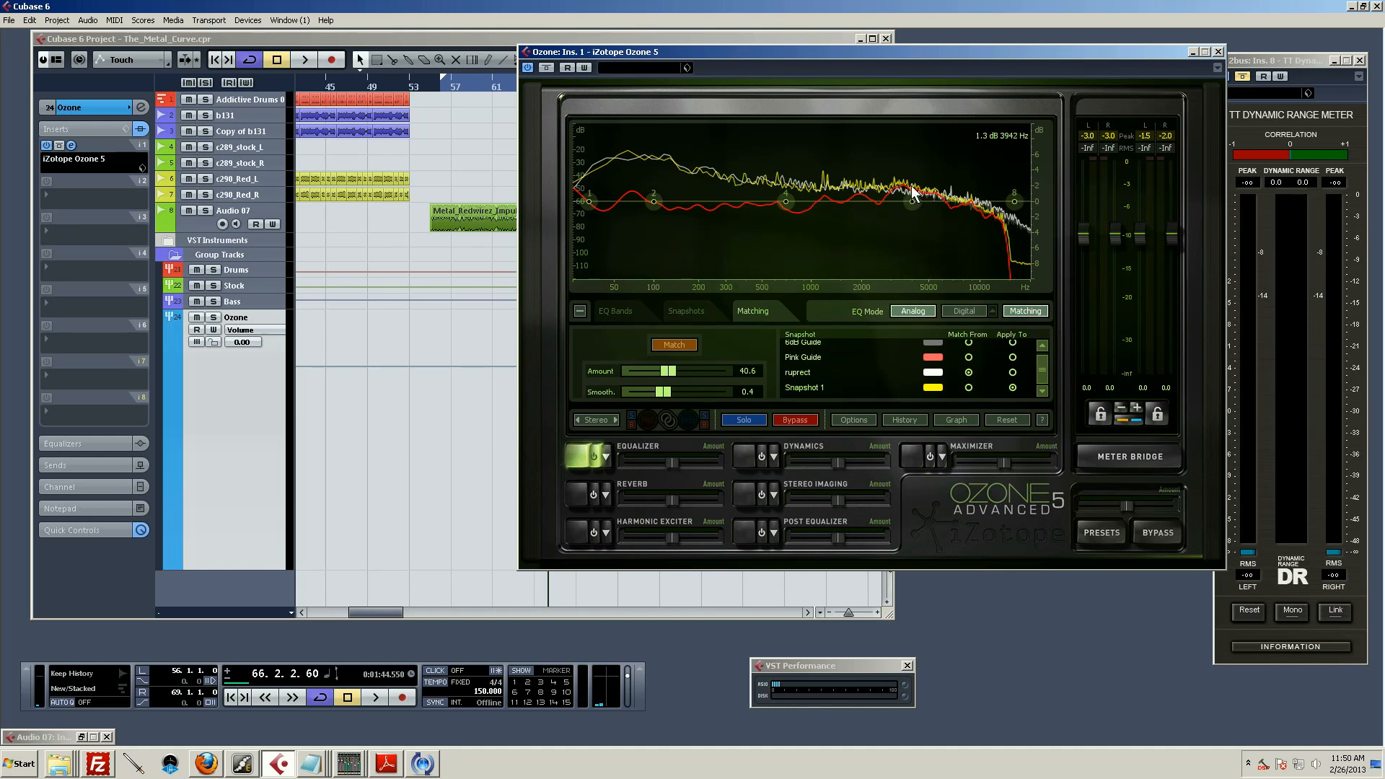
mouse_move(938, 183)
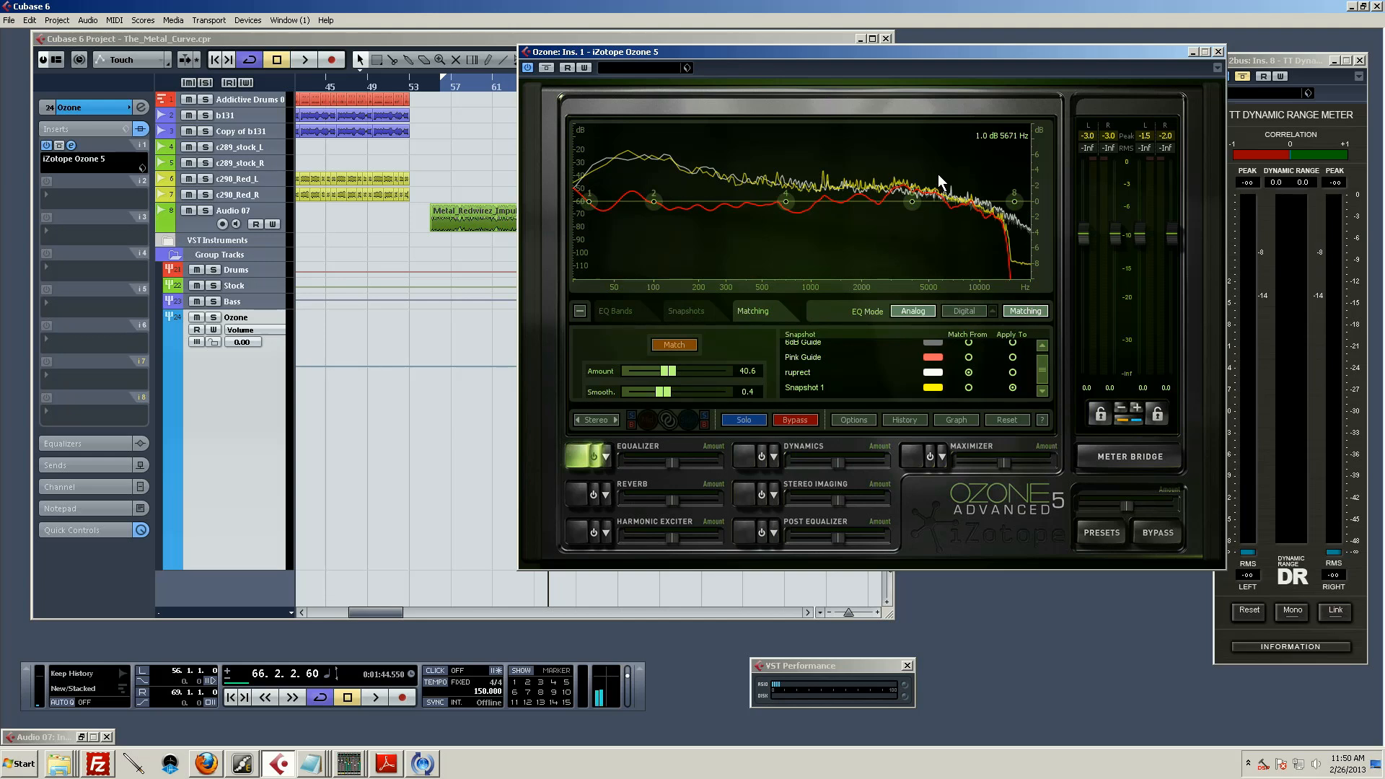
mouse_move(883, 64)
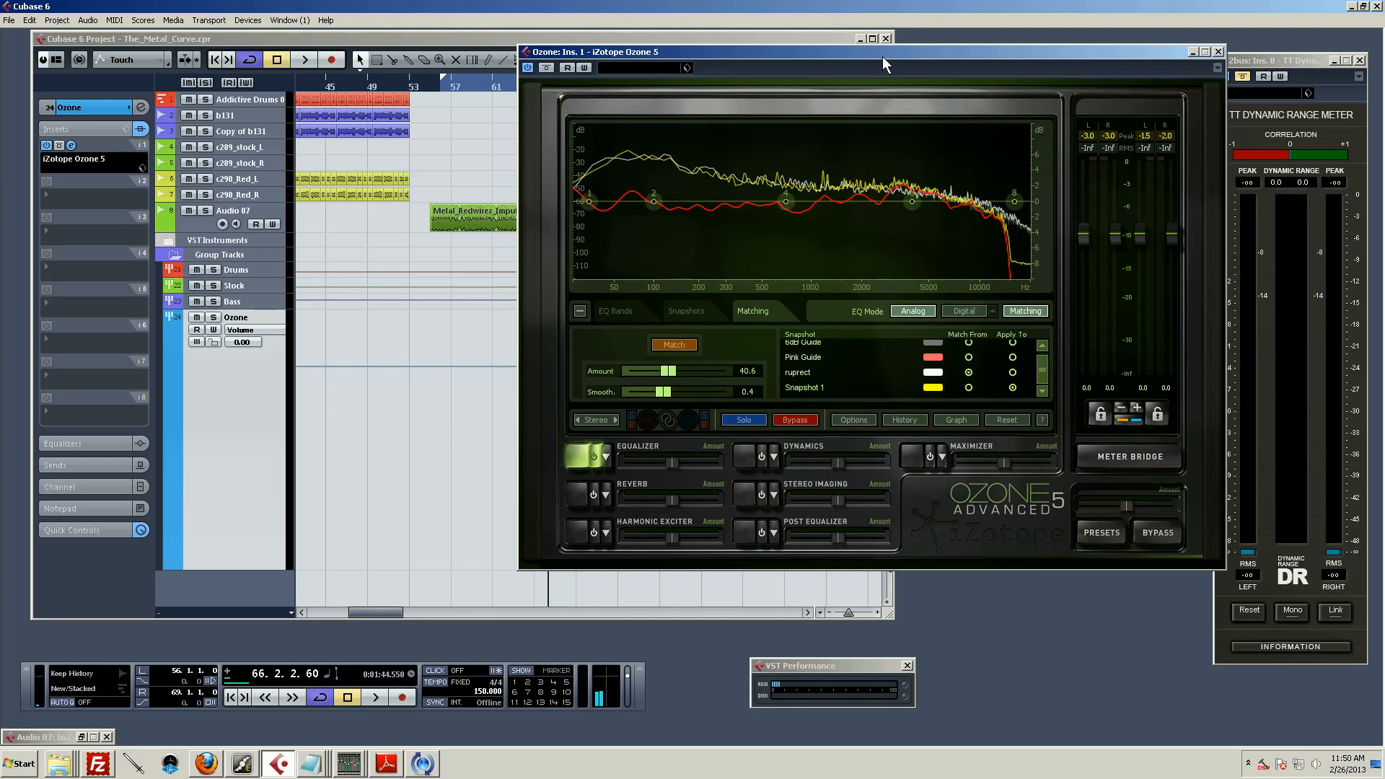
mouse_move(906, 59)
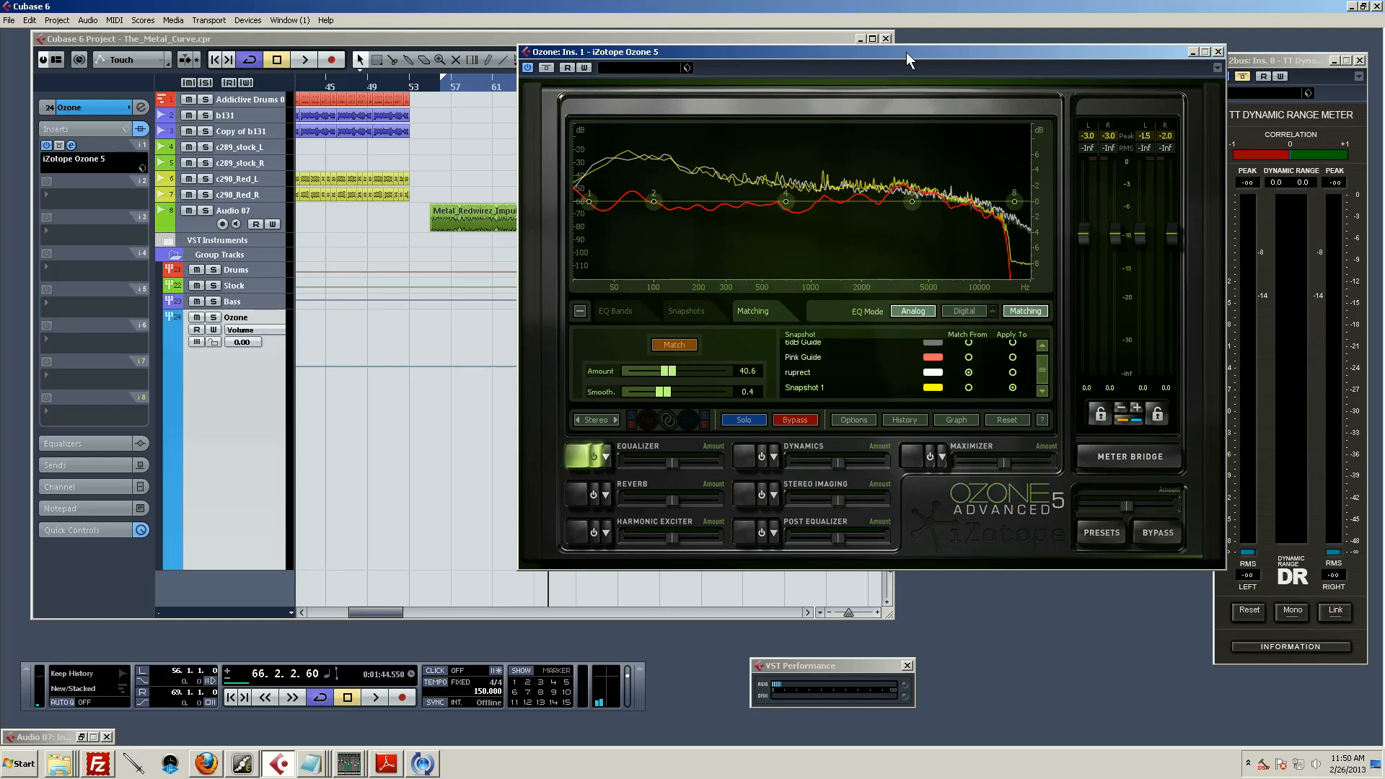
mouse_move(765, 338)
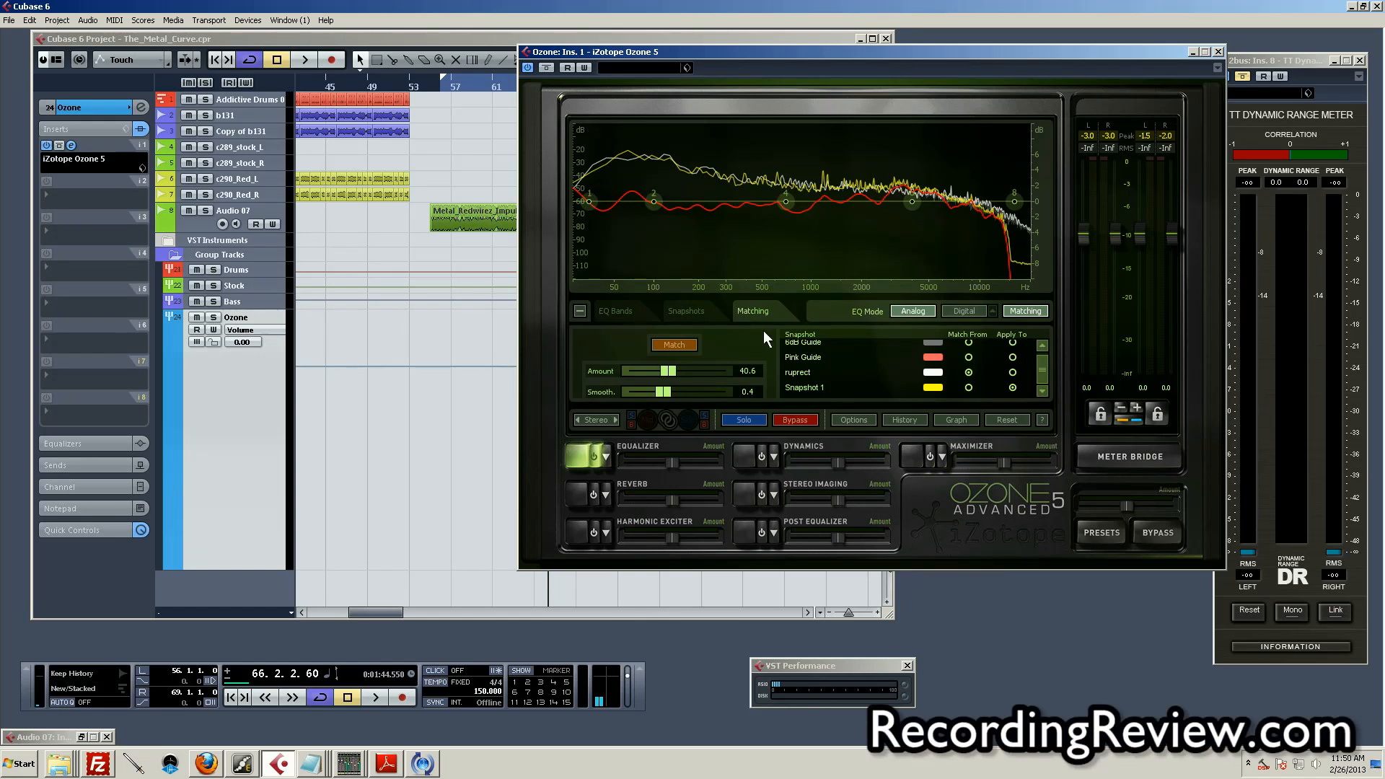
mouse_move(814, 257)
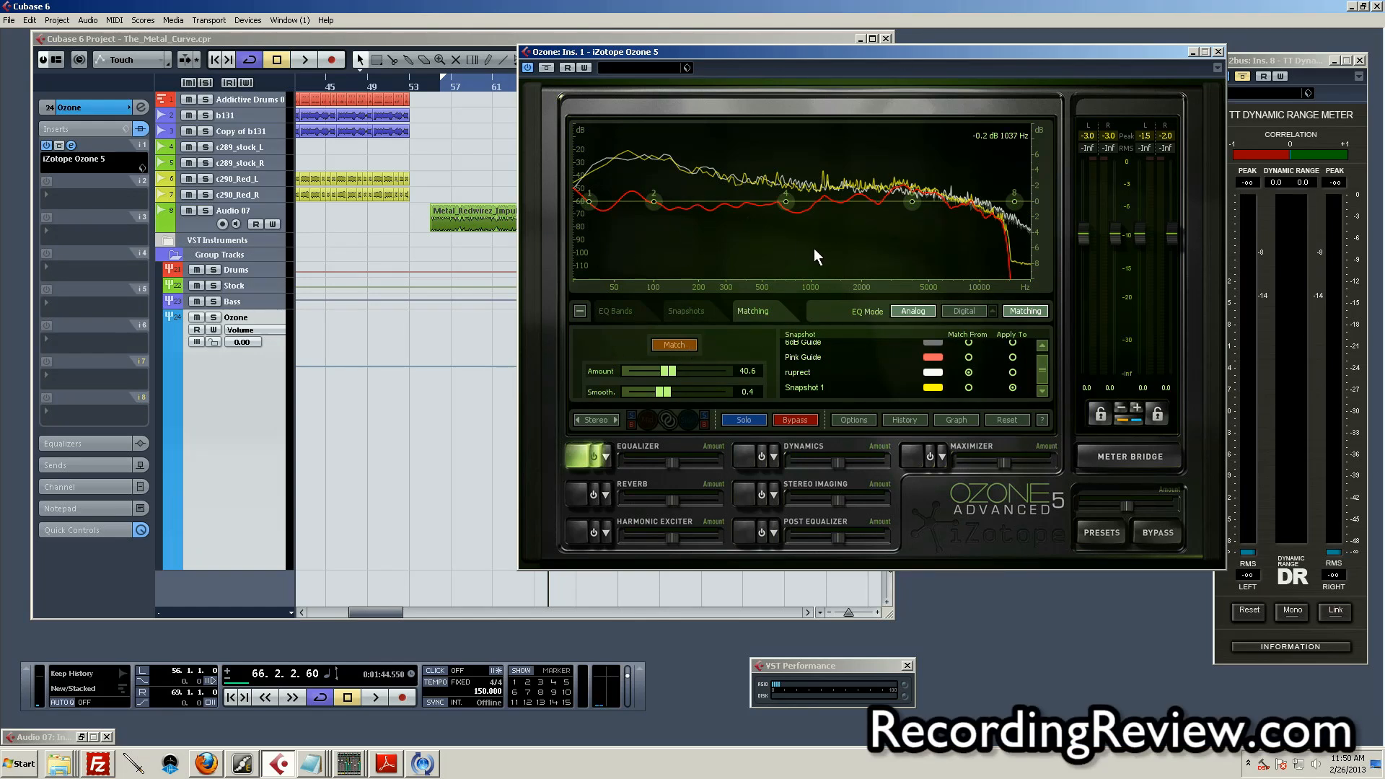